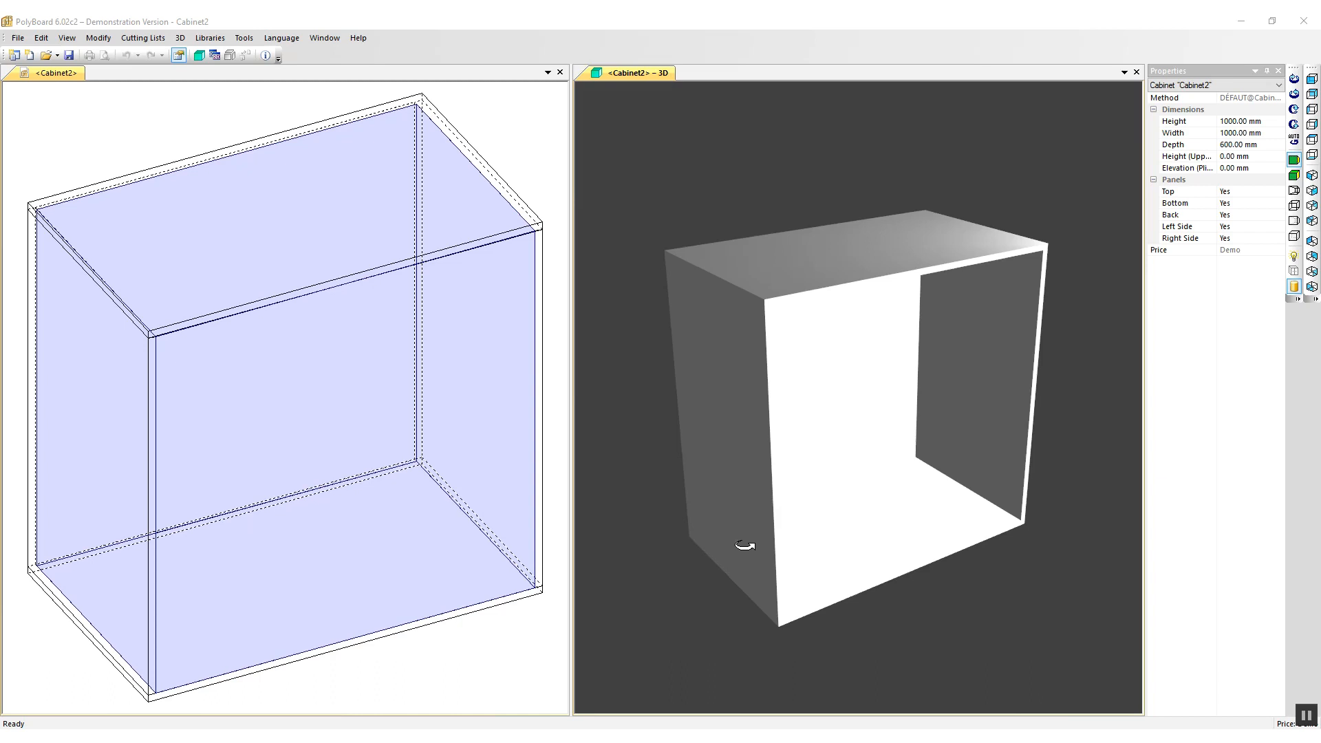
mouse_move(744, 545)
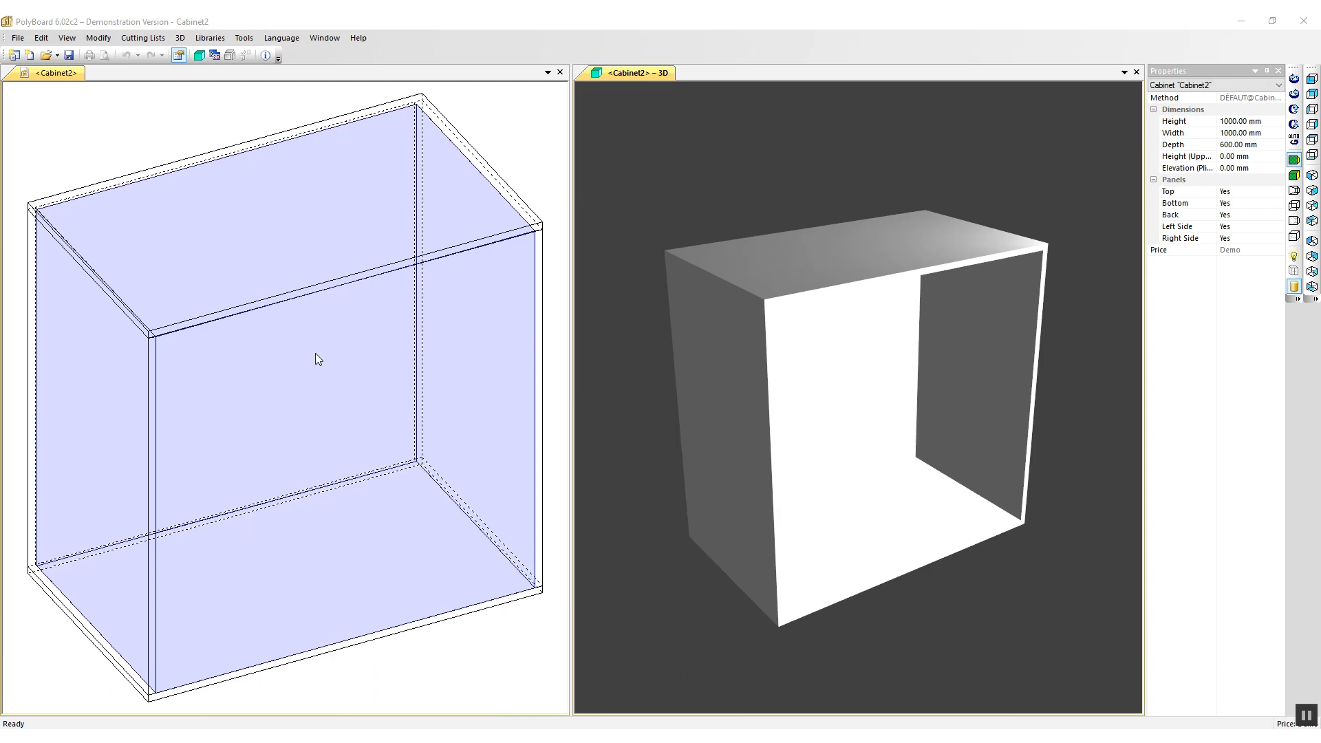
Add built-in Door 2/roll22 doors to the cabinet front as sliding doors fitted top and bottom
right_click(317, 359)
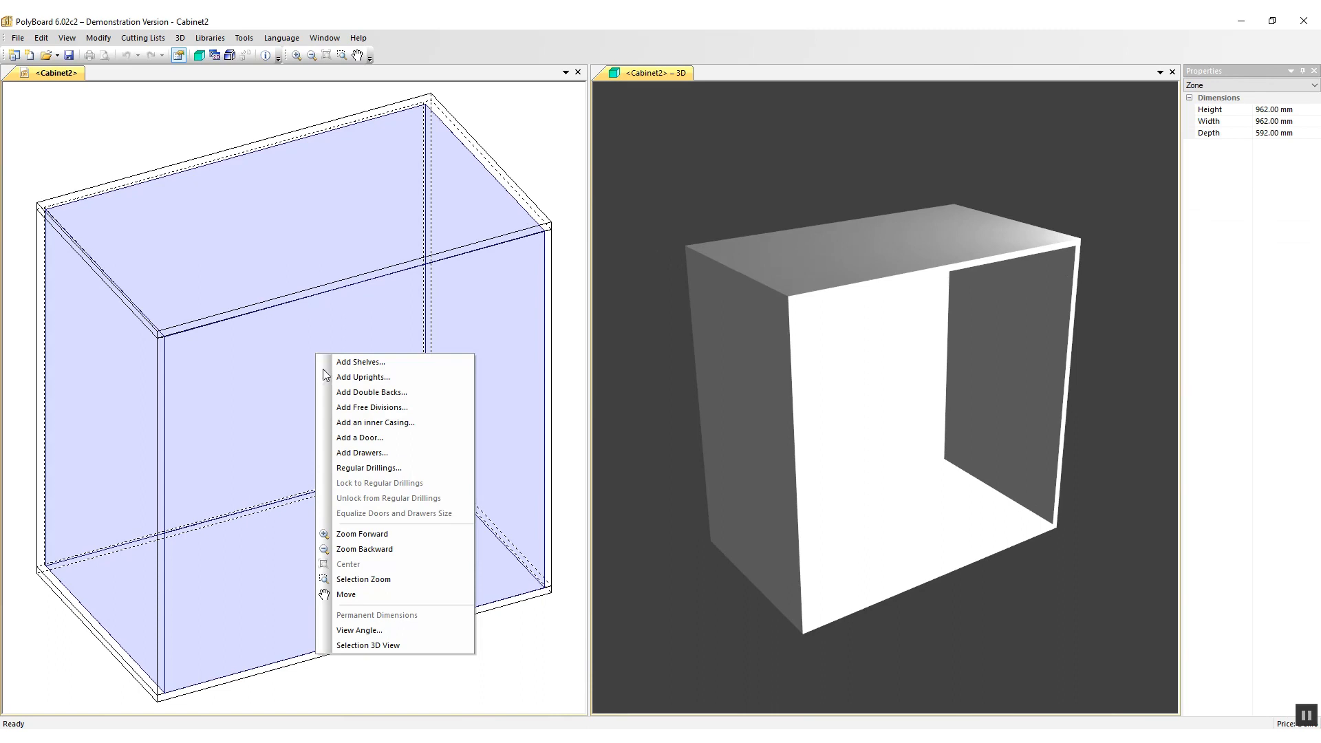
left_click(361, 437)
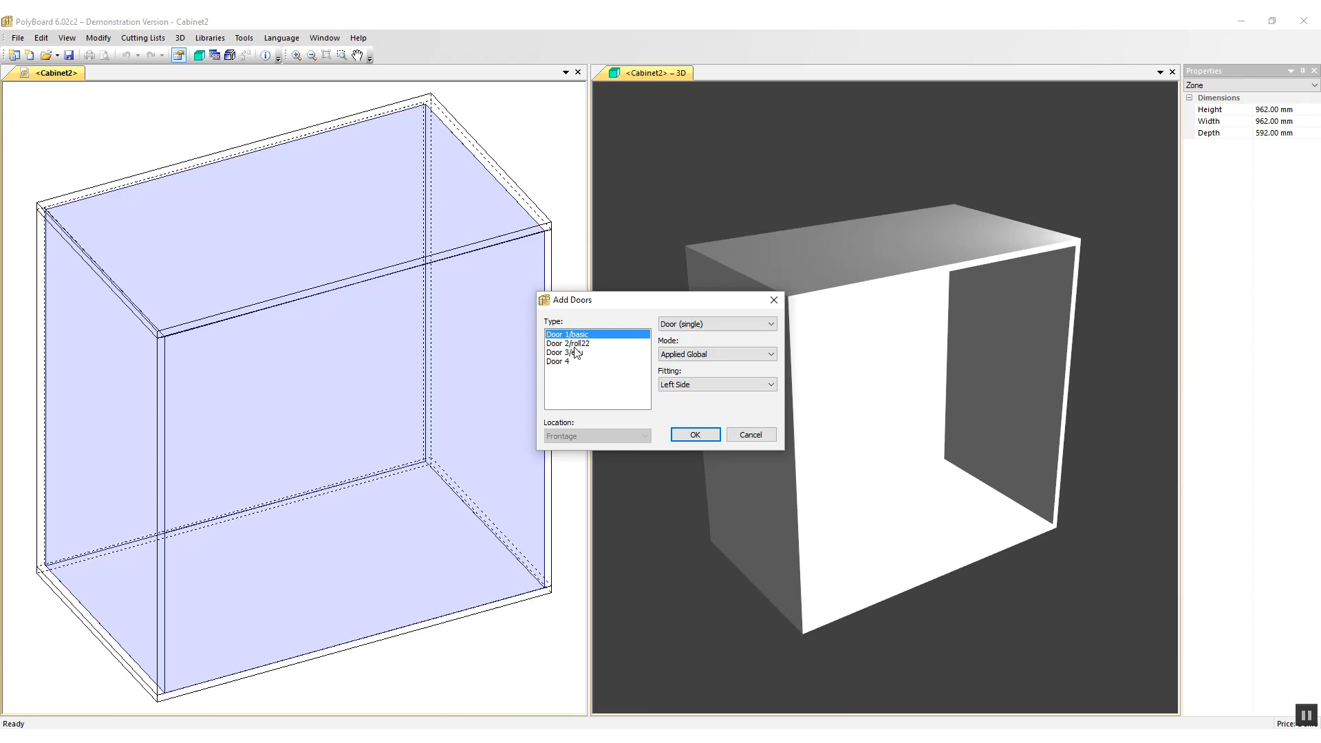
mouse_move(584, 355)
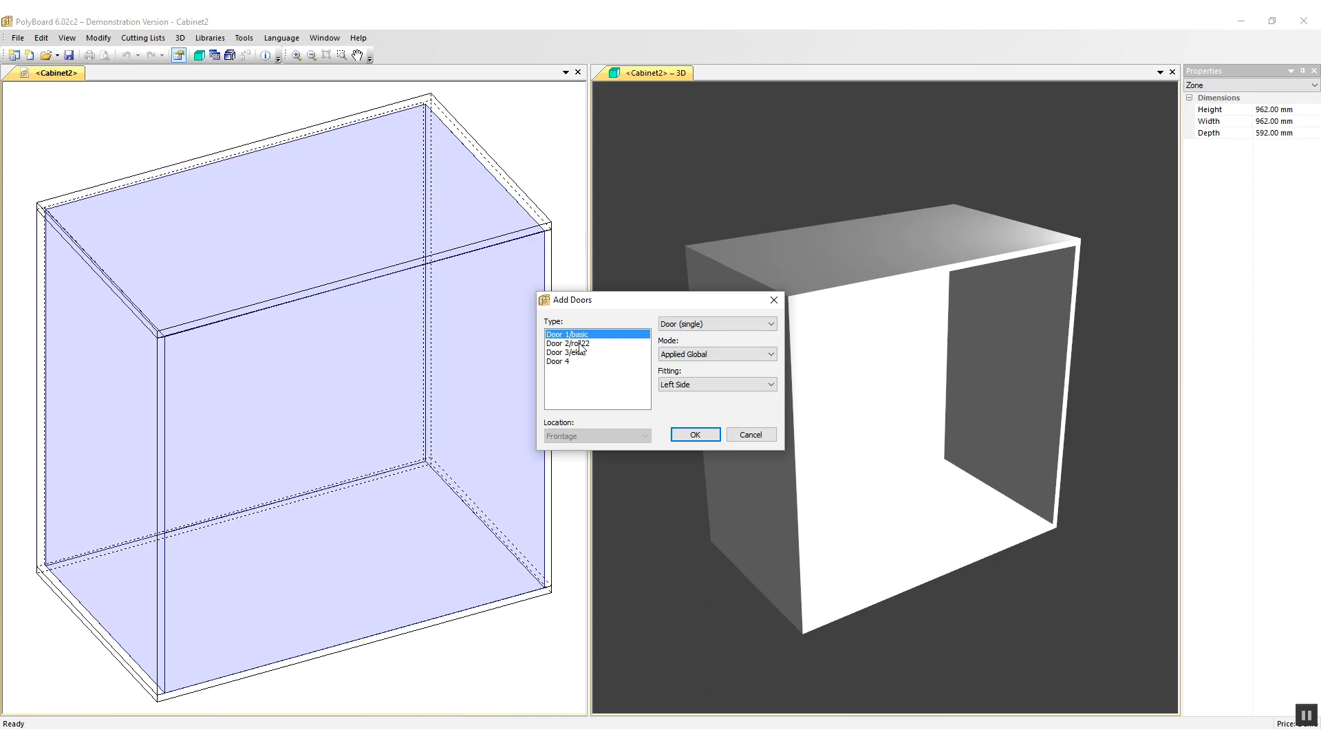
mouse_move(580, 360)
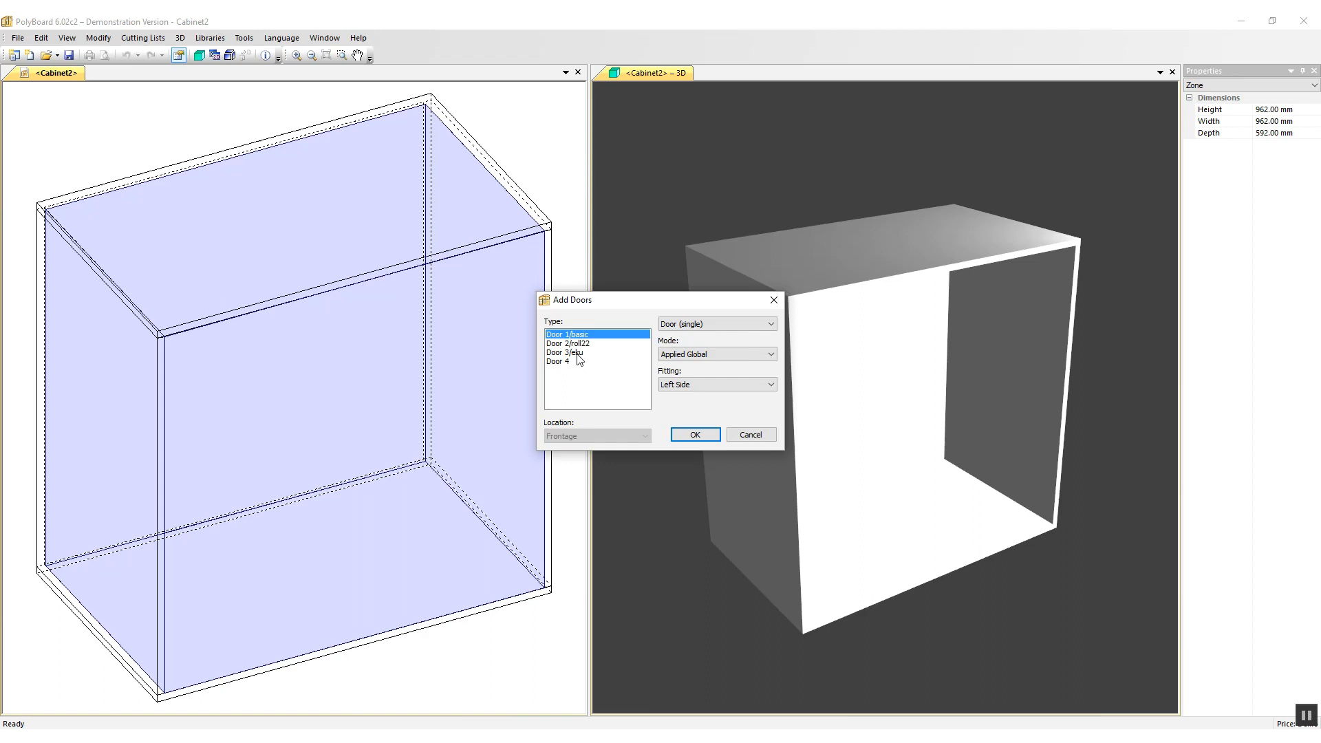
left_click(566, 353)
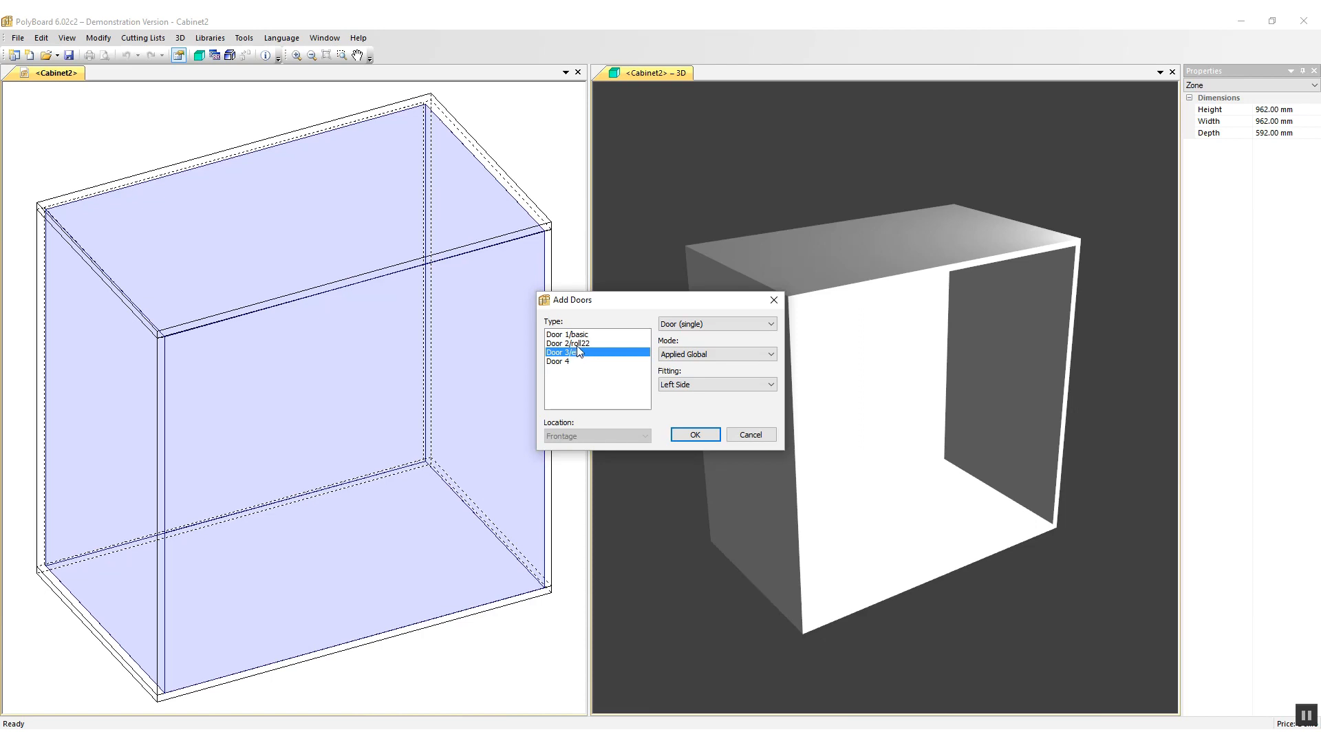
left_click(575, 343)
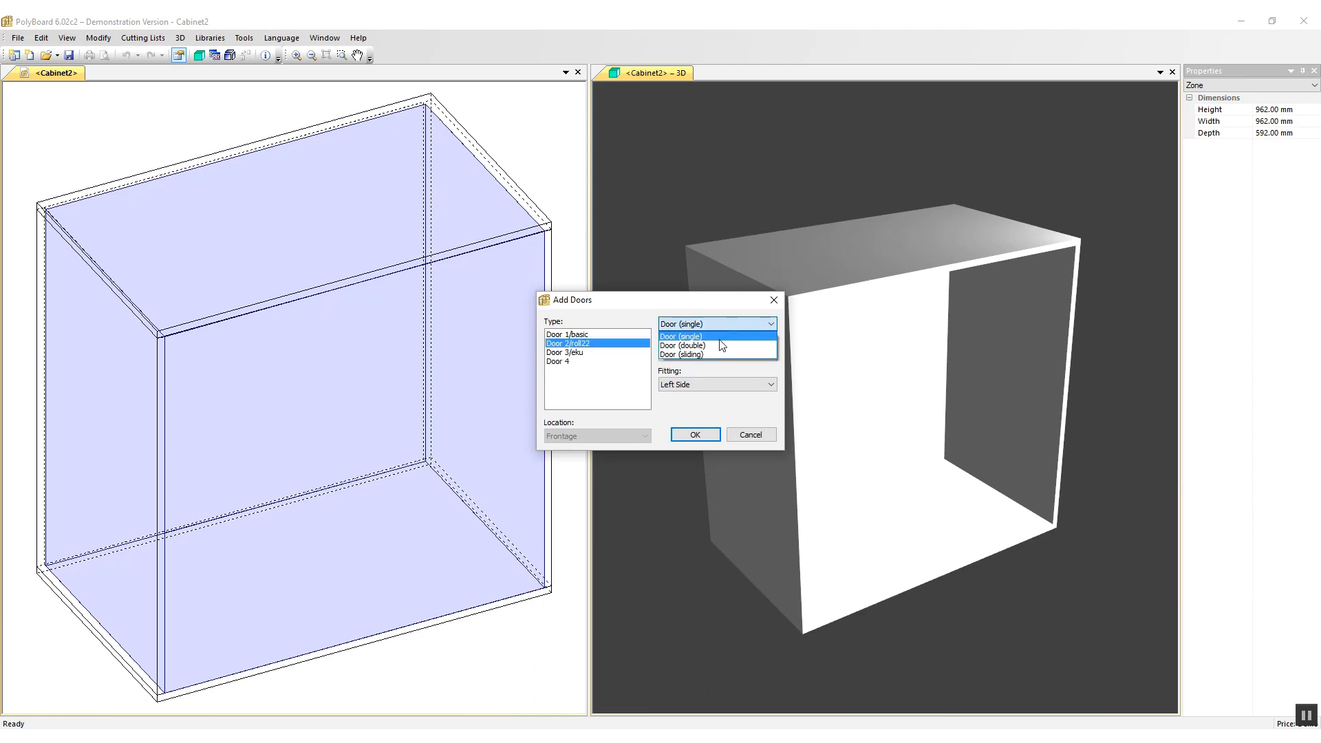
left_click(682, 355)
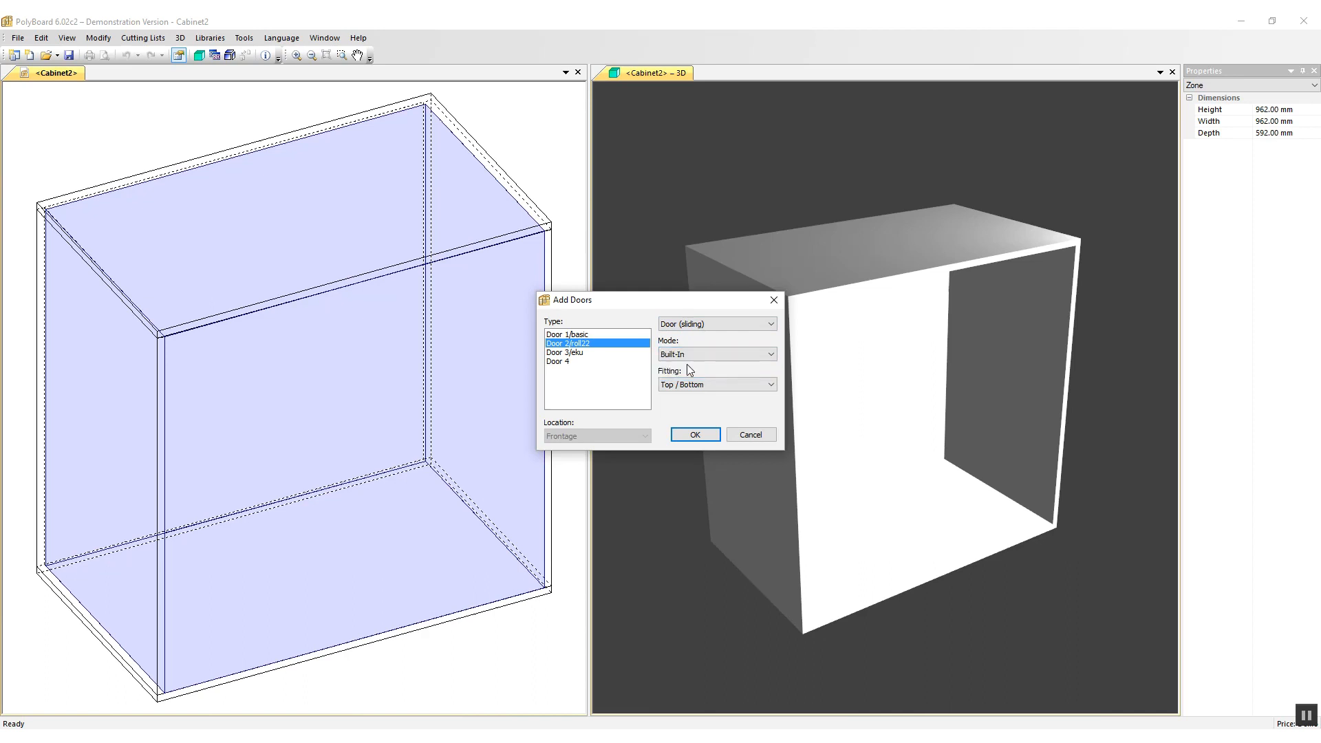
left_click(695, 434)
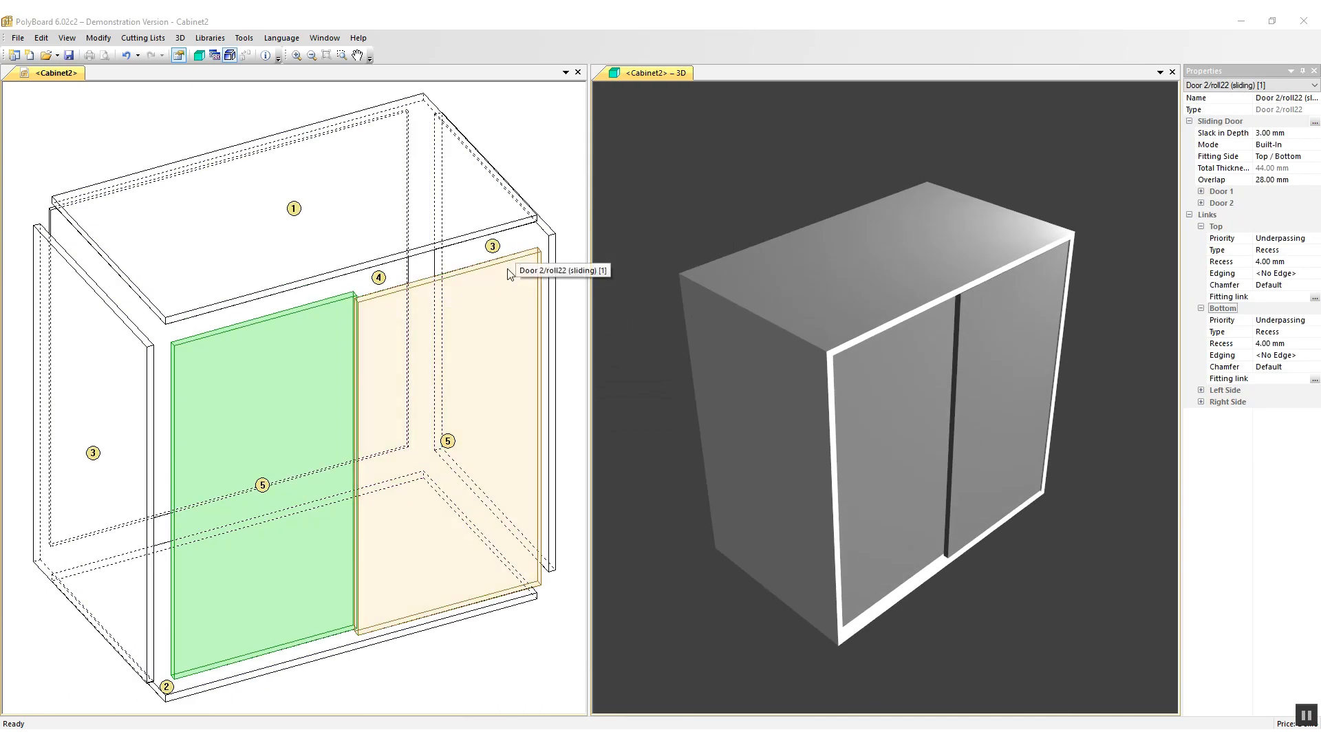
Review the 4 mm top and bottom recess links, then bring up the fitting-link choices
left_click(1199, 226)
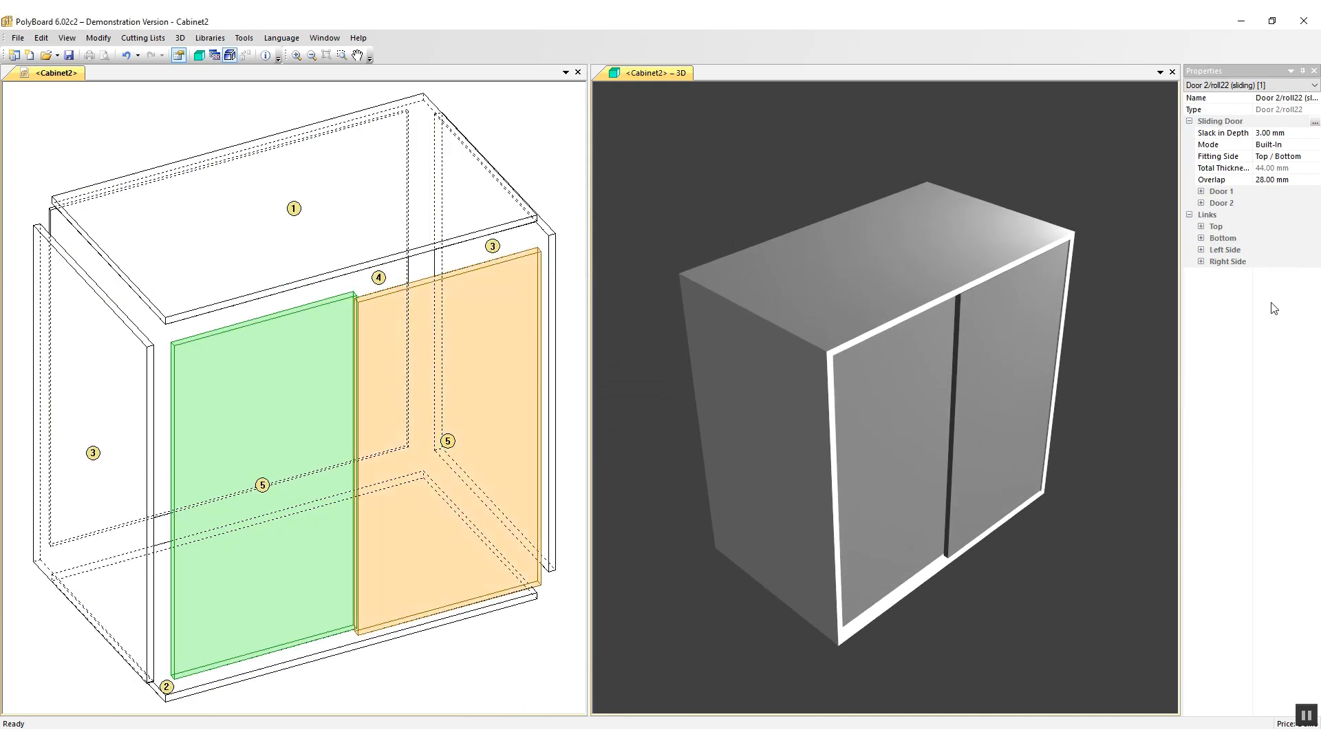
left_click(1200, 226)
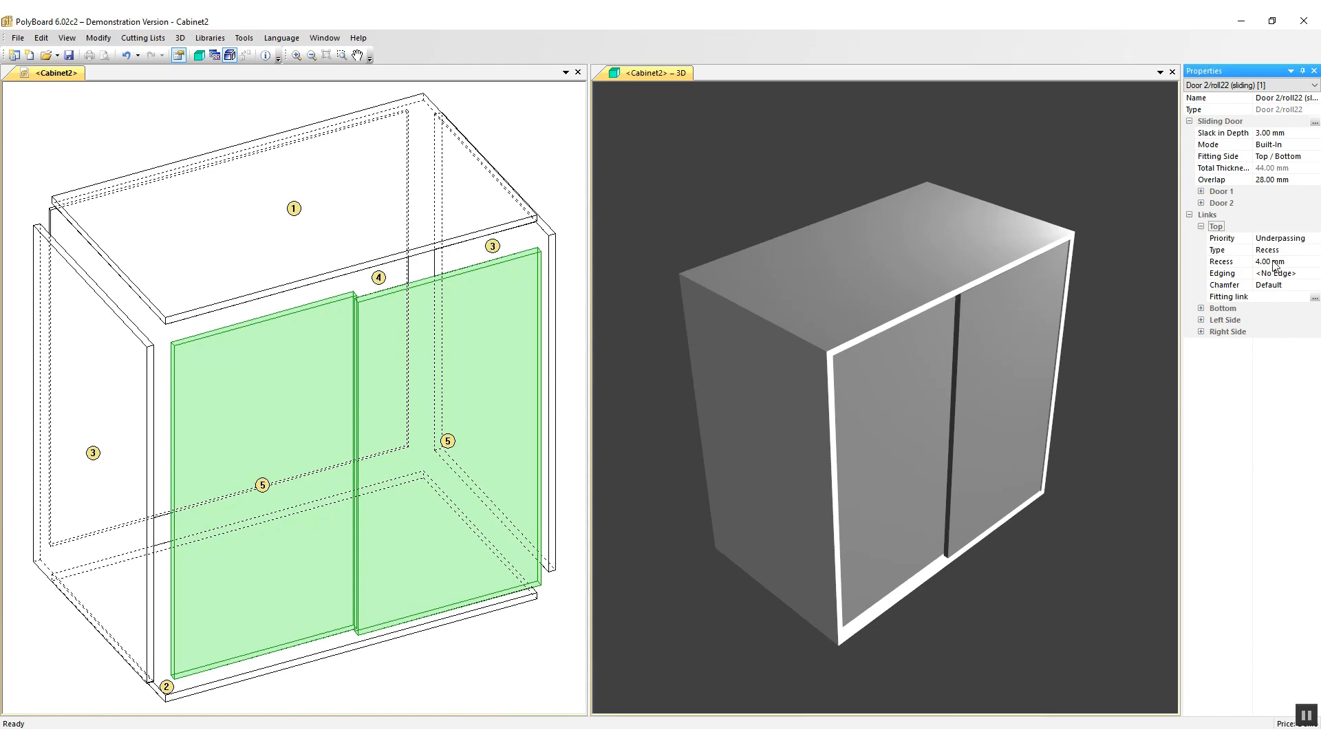
mouse_move(1197, 330)
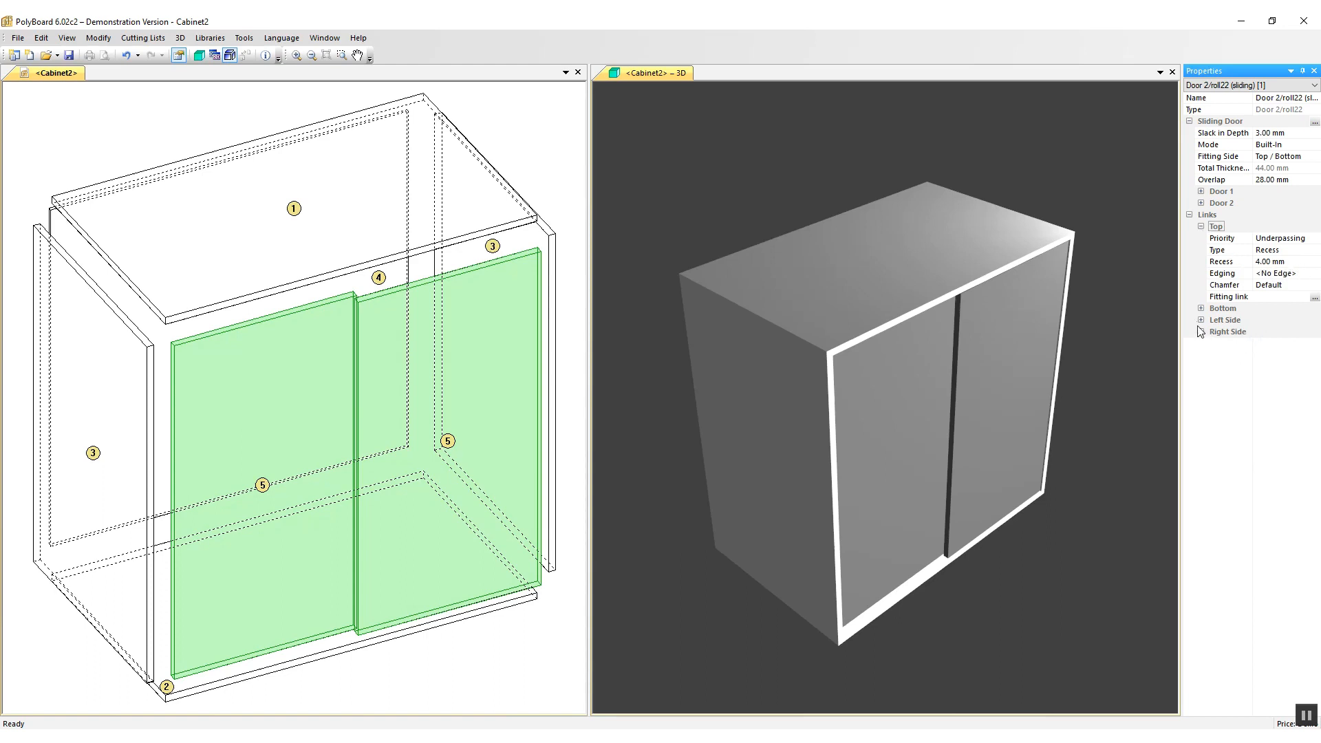
left_click(1201, 308)
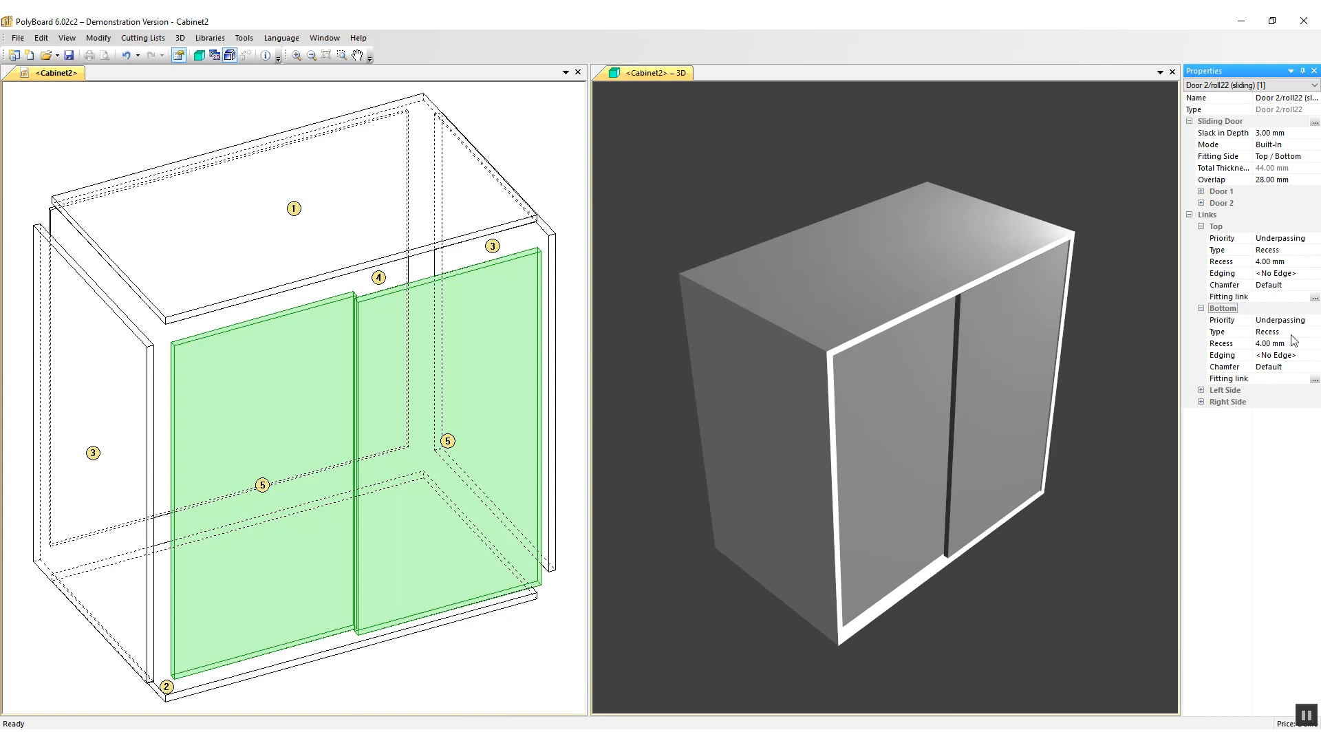
mouse_move(1045, 400)
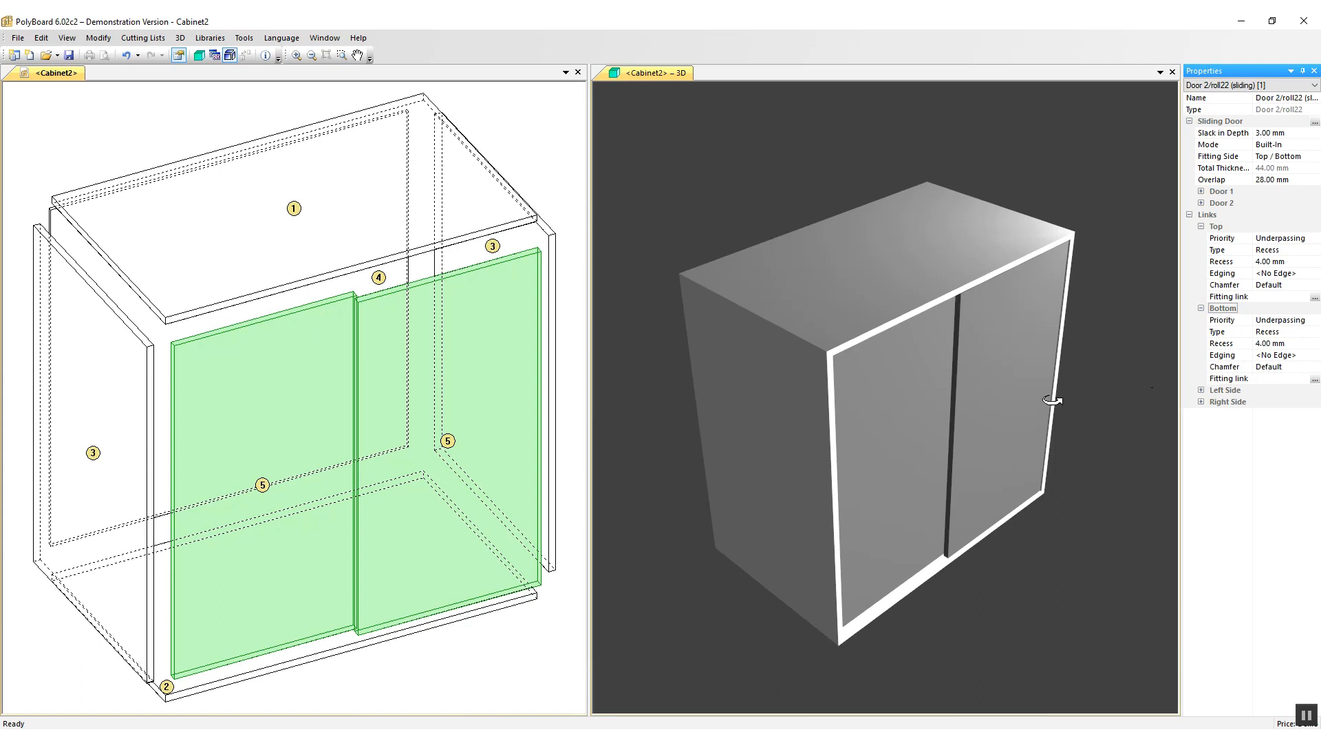
mouse_move(765, 344)
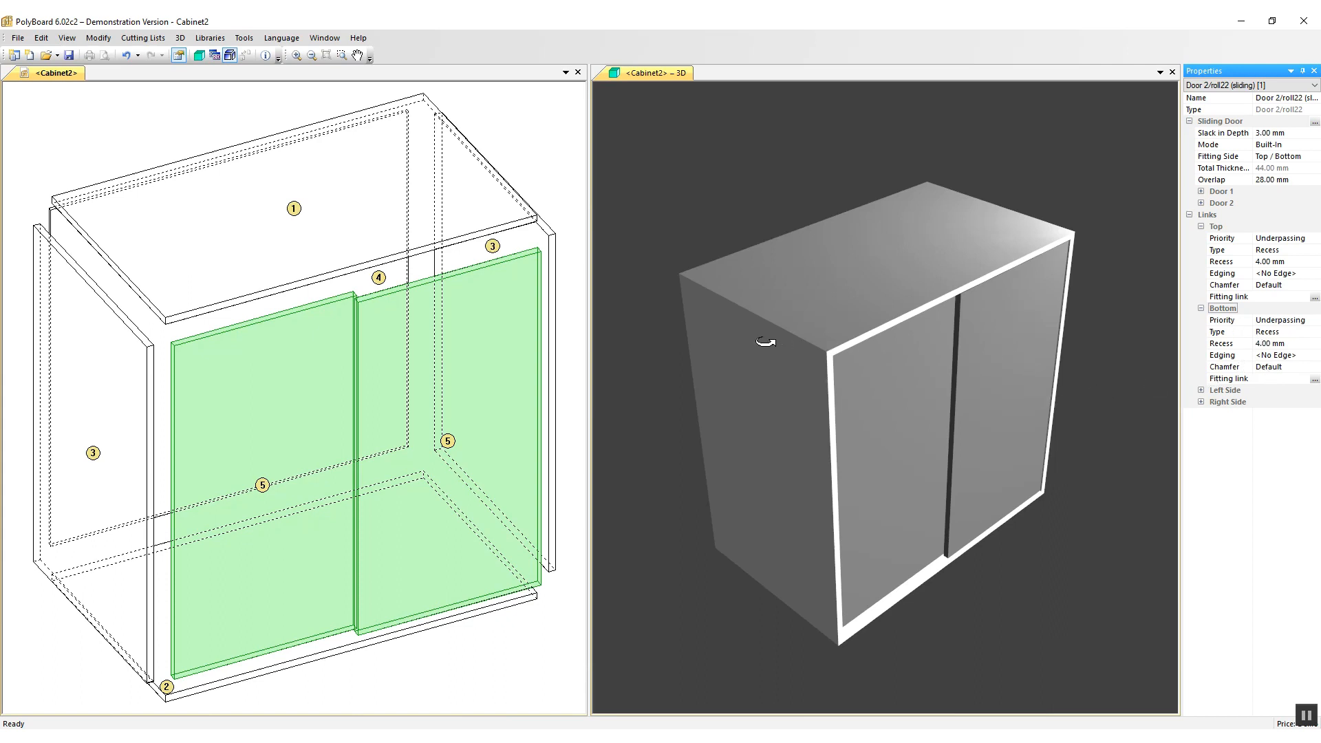
mouse_move(597, 319)
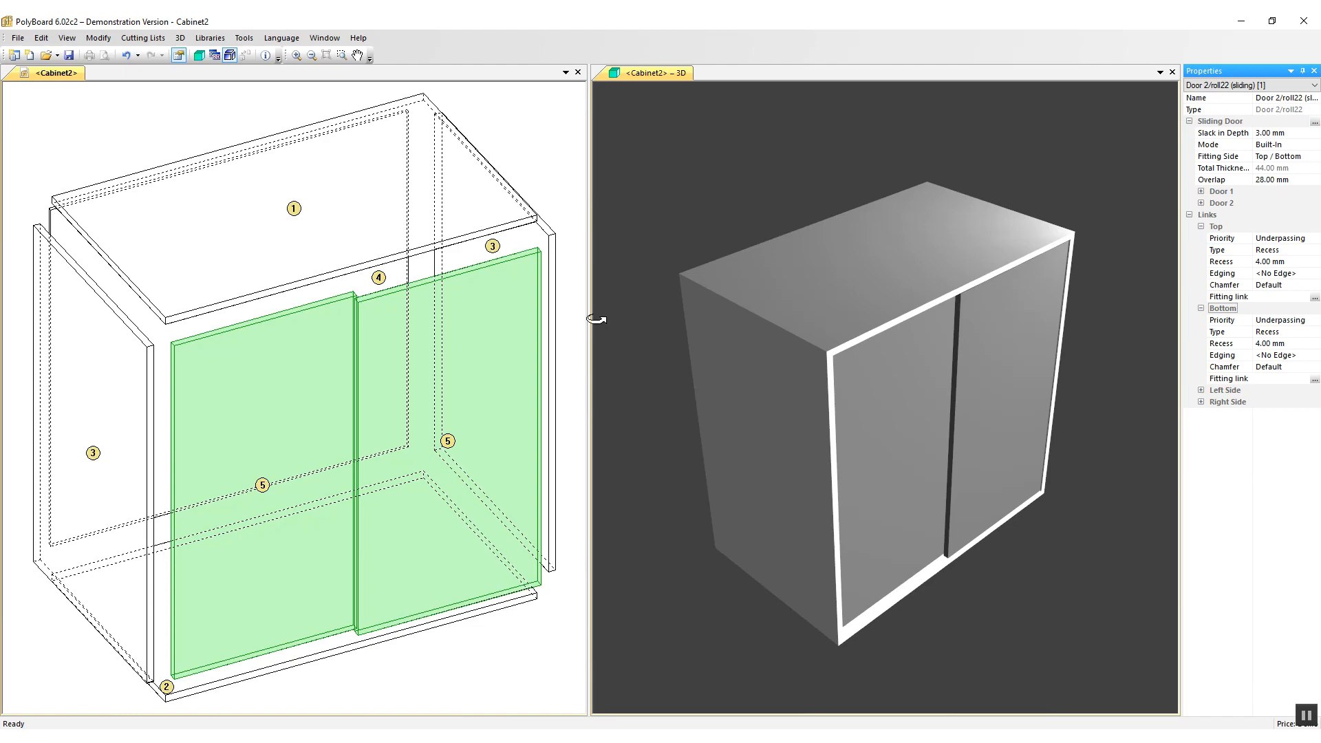
left_click(214, 37)
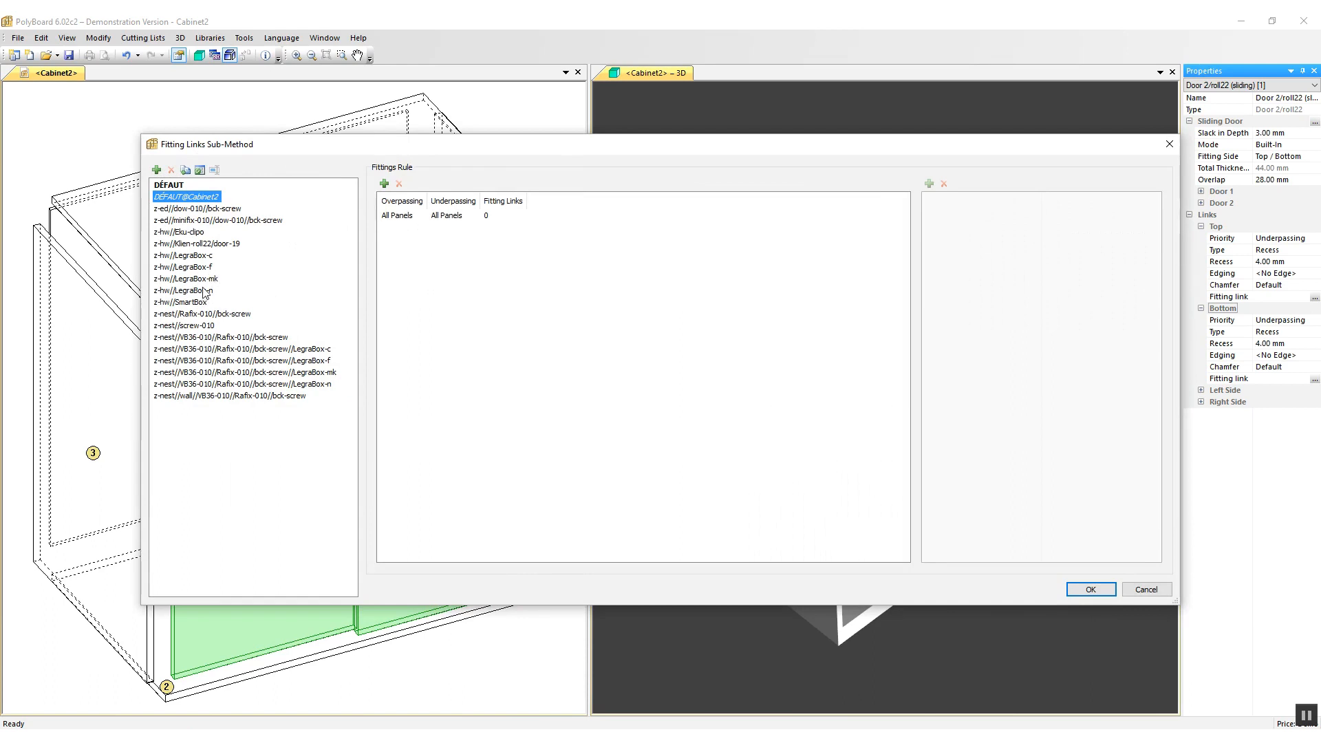
Assign the z-hw//Klein-roll22//door-19 fitting-link sub-method, adding rail grooves top and bottom
left_click(195, 243)
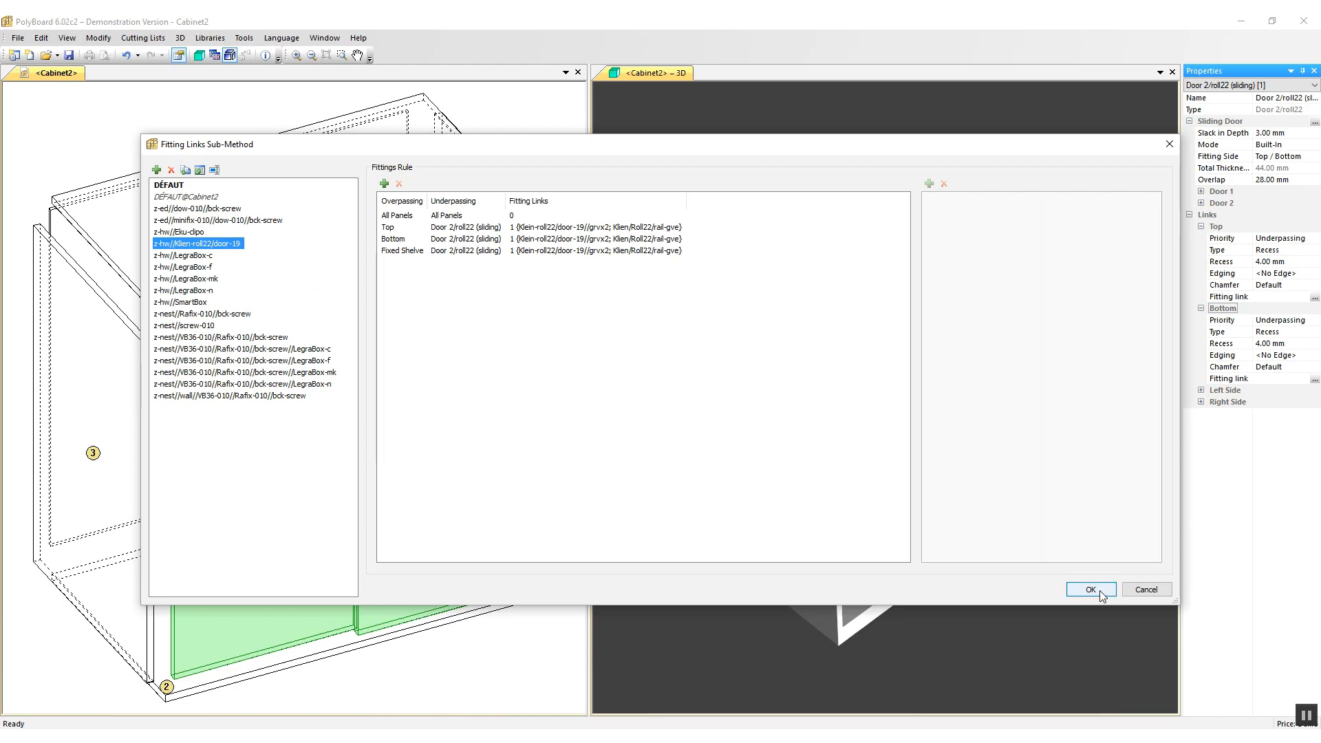
left_click(1090, 589)
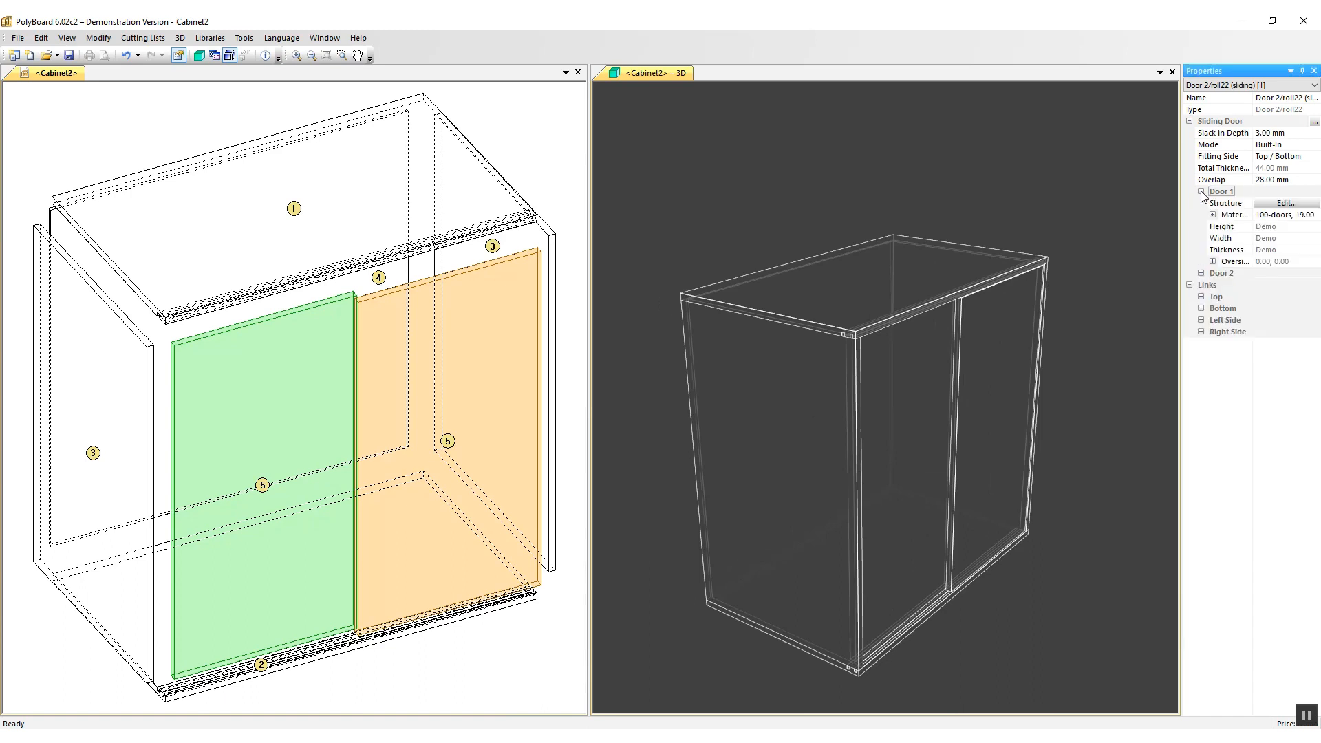
Apply the Klein Roll22/door library structure to Door 1, giving it roller drillings top and bottom
left_click(1227, 204)
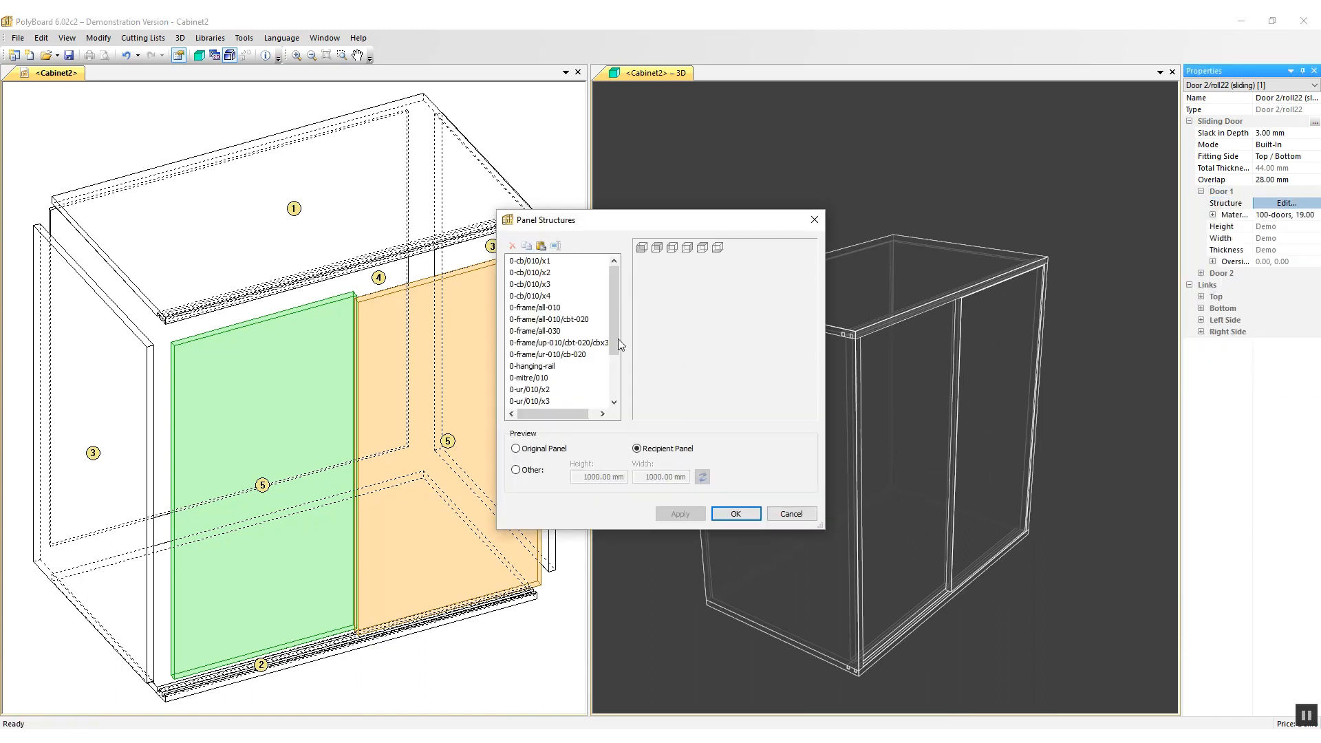
scroll("down", 3)
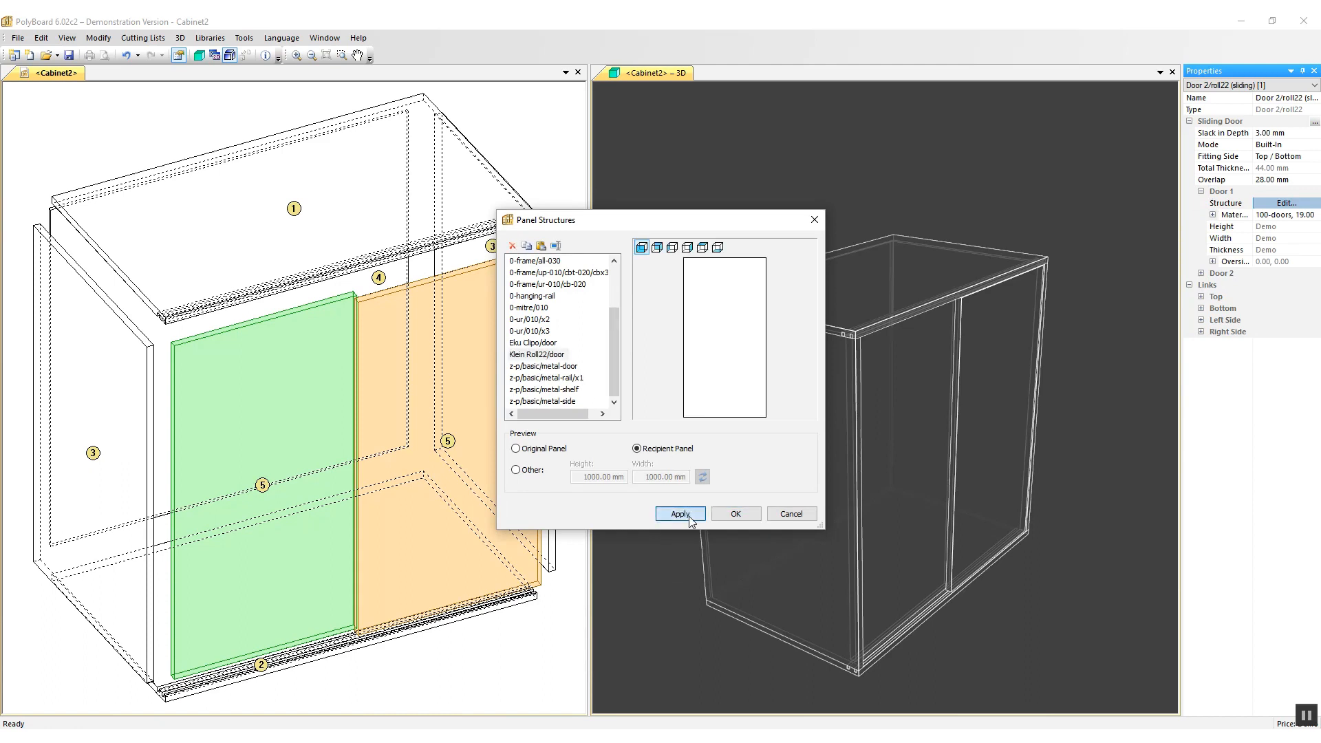
left_click(680, 514)
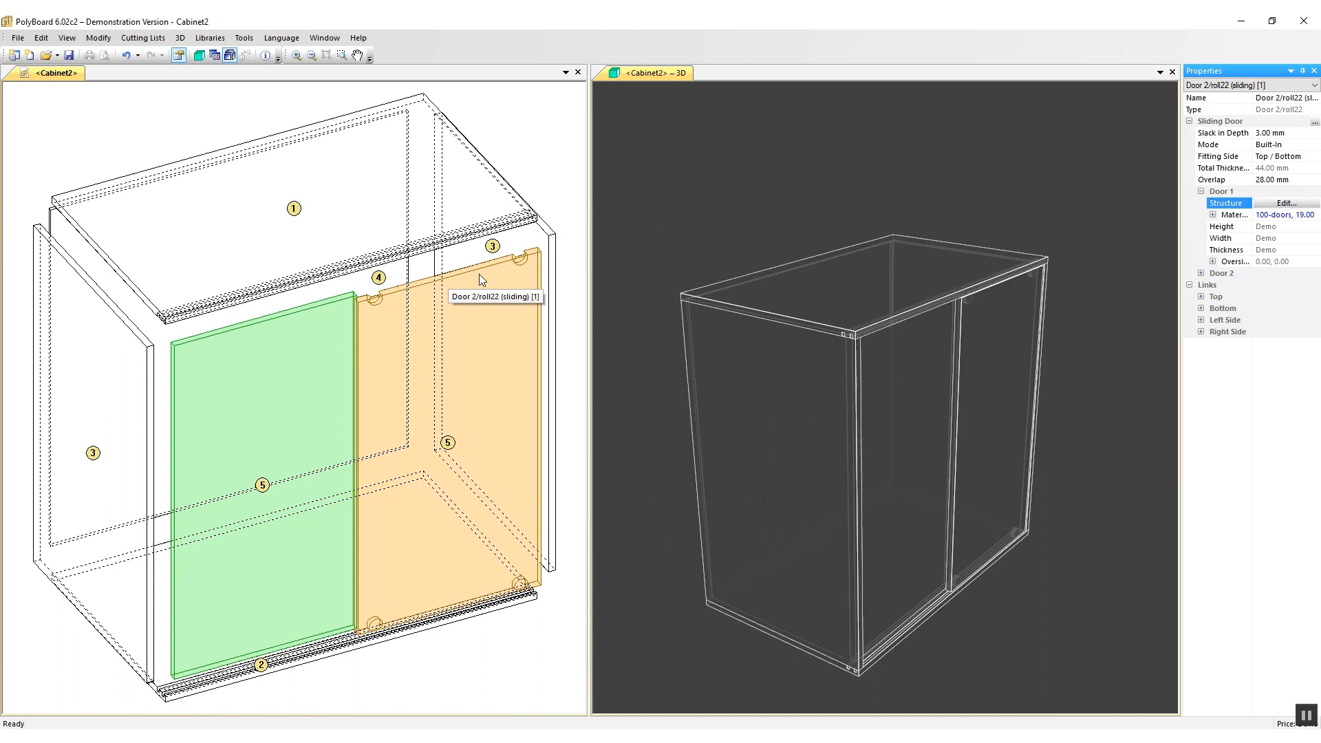
mouse_move(528, 266)
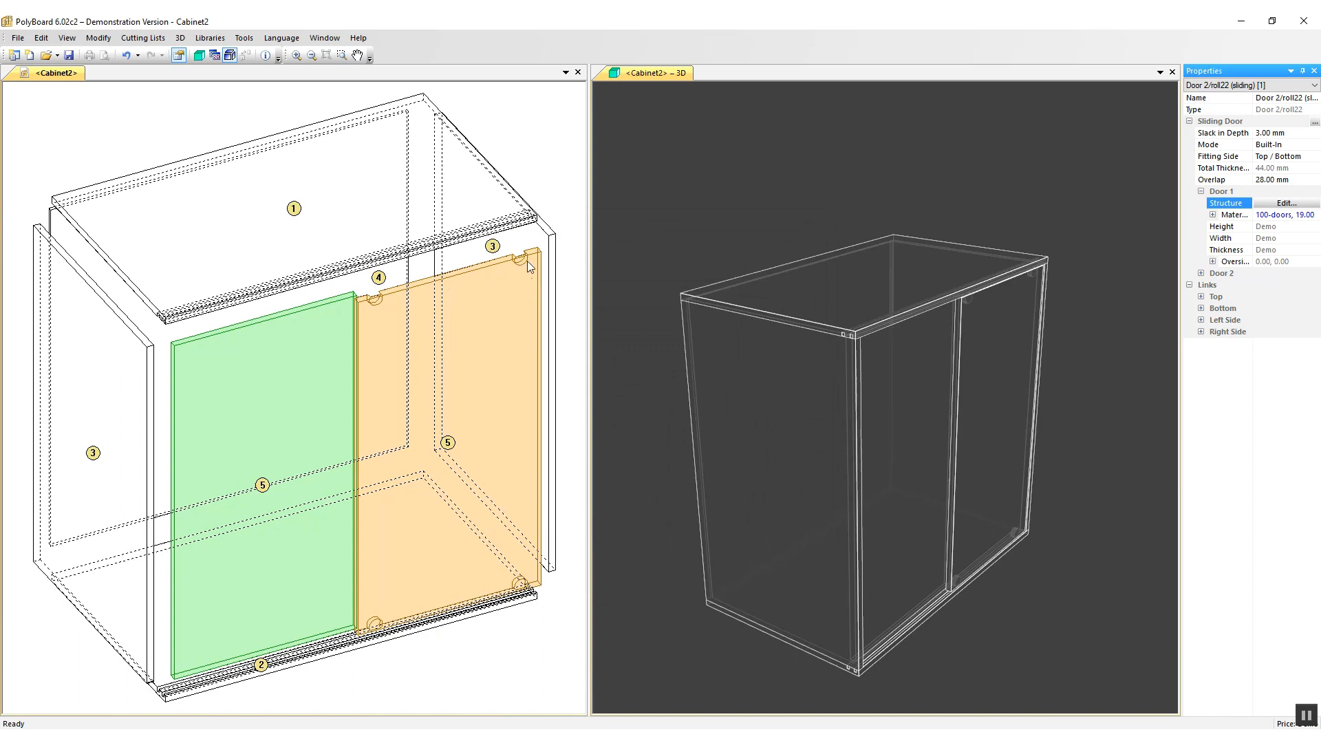
mouse_move(479, 310)
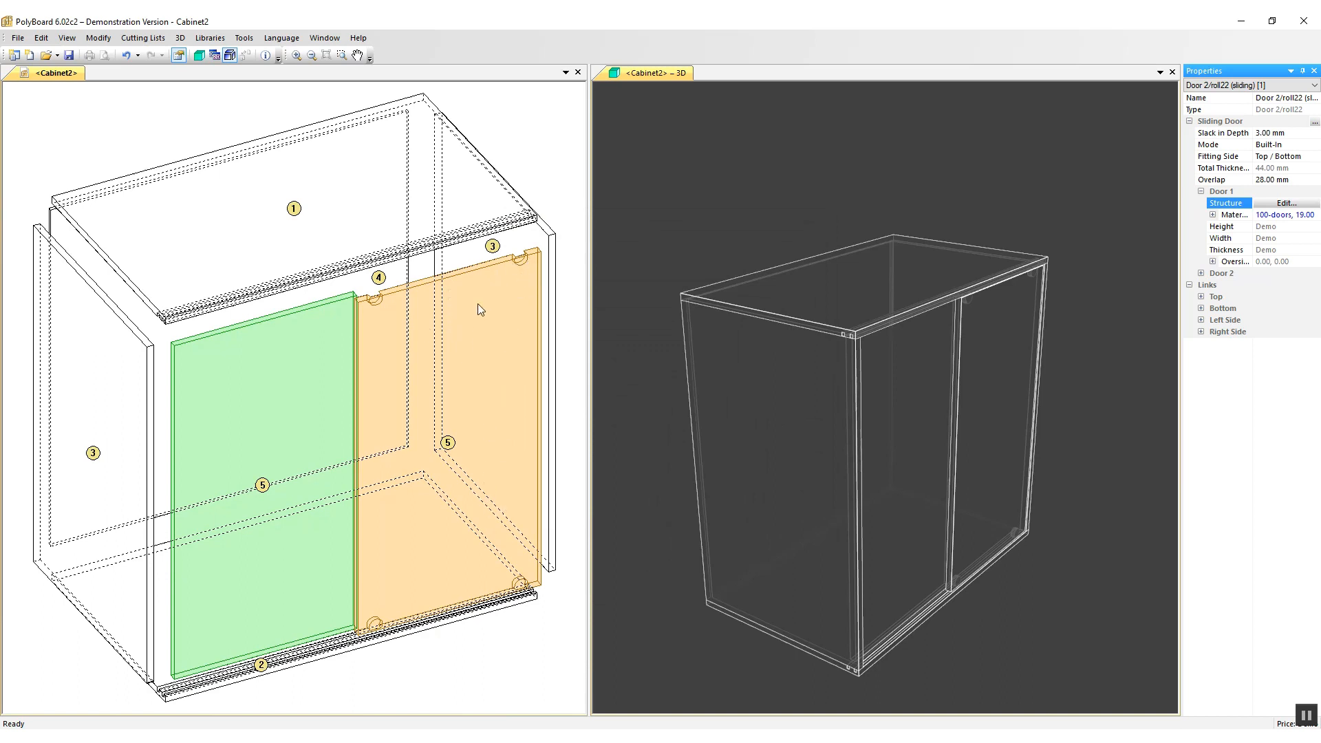
Bring up the orange sliding door's actions, including copying or pasting its structure
right_click(482, 309)
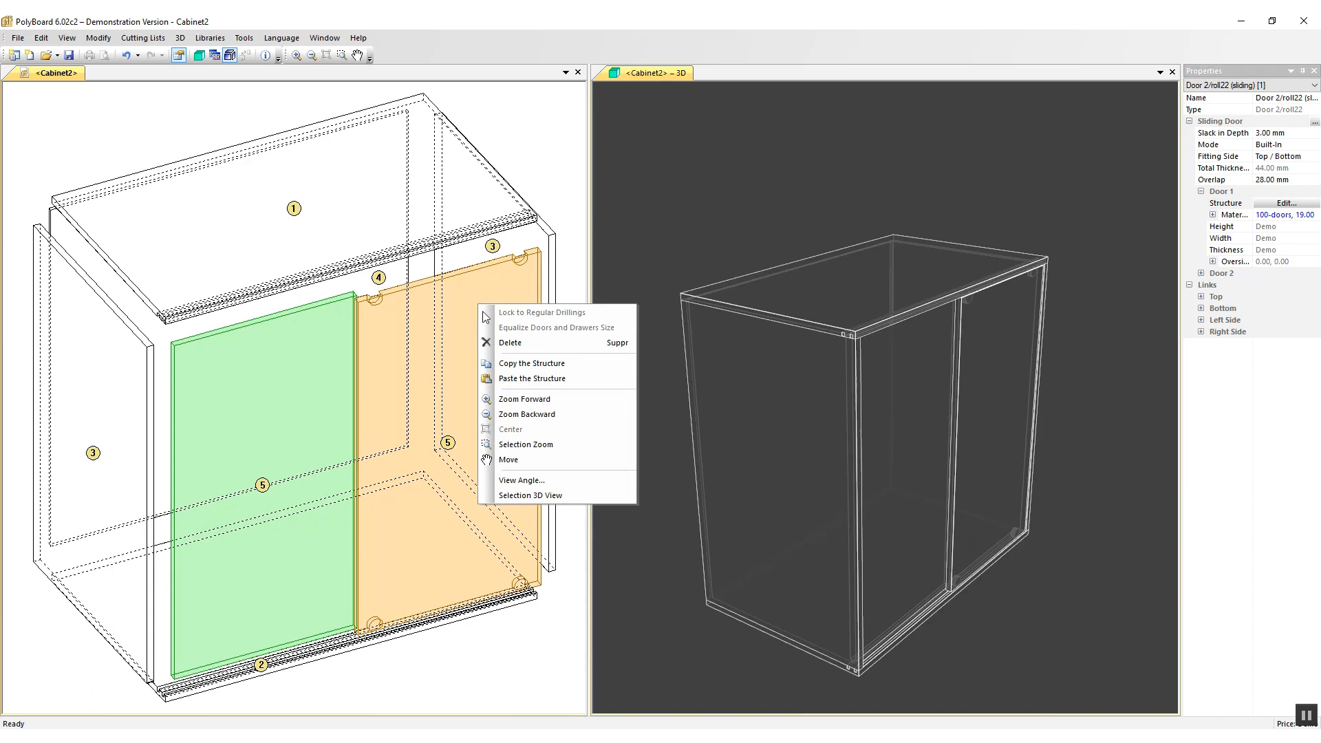
mouse_move(531, 363)
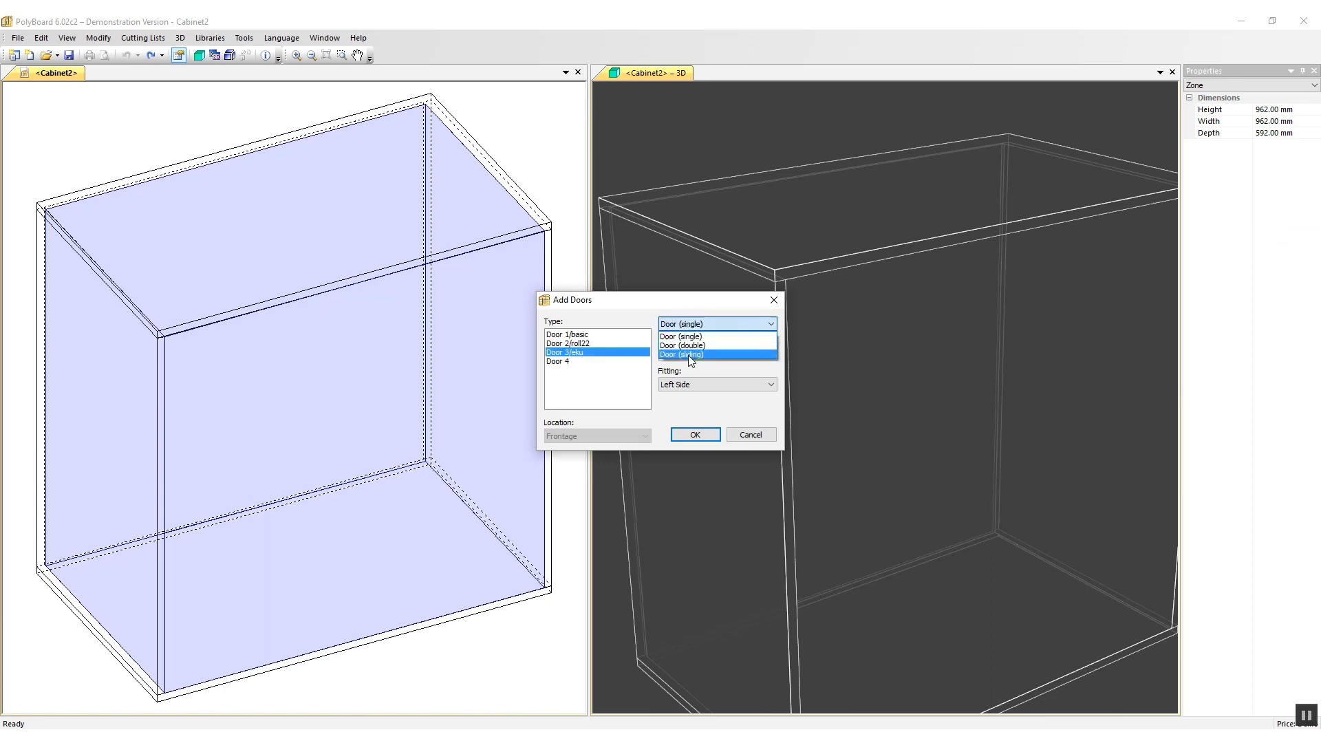
Add built-in Door 3/eku doors as sliding doors fitted top and bottom with 30 mm overlap
left_click(691, 355)
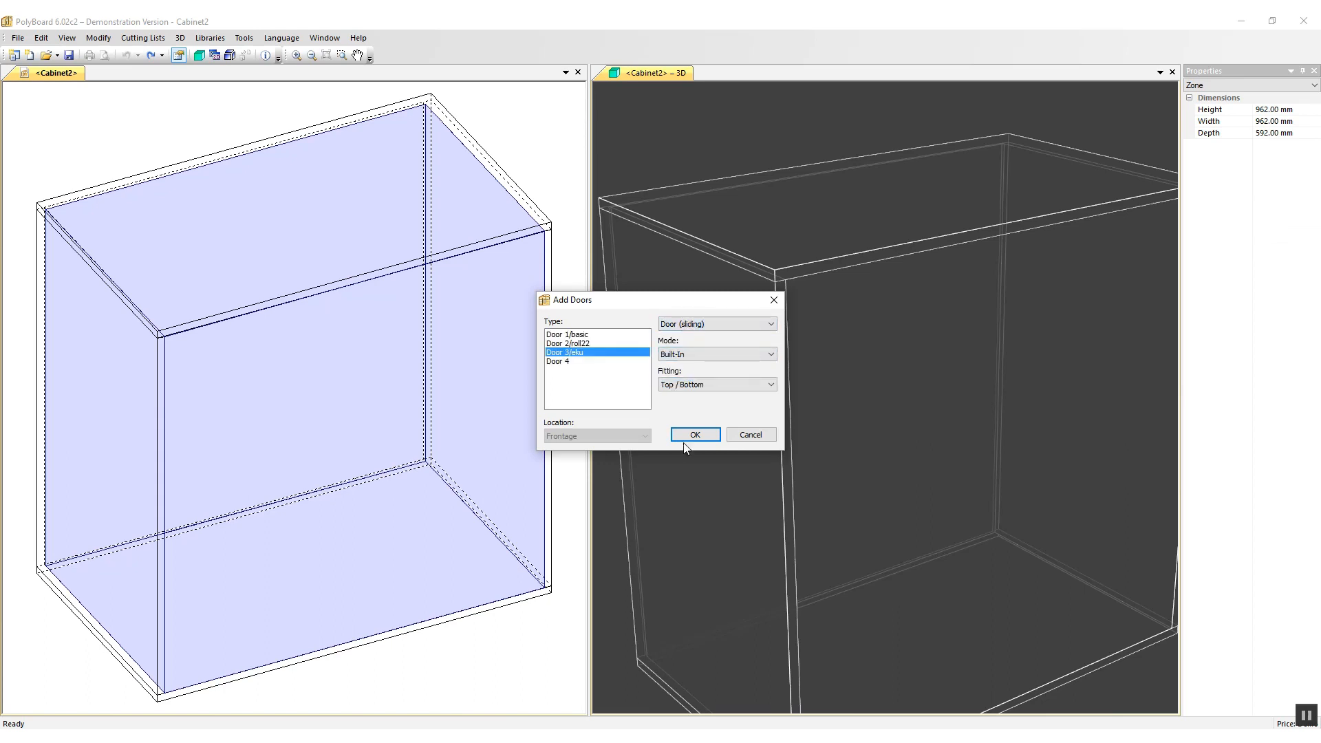
left_click(695, 433)
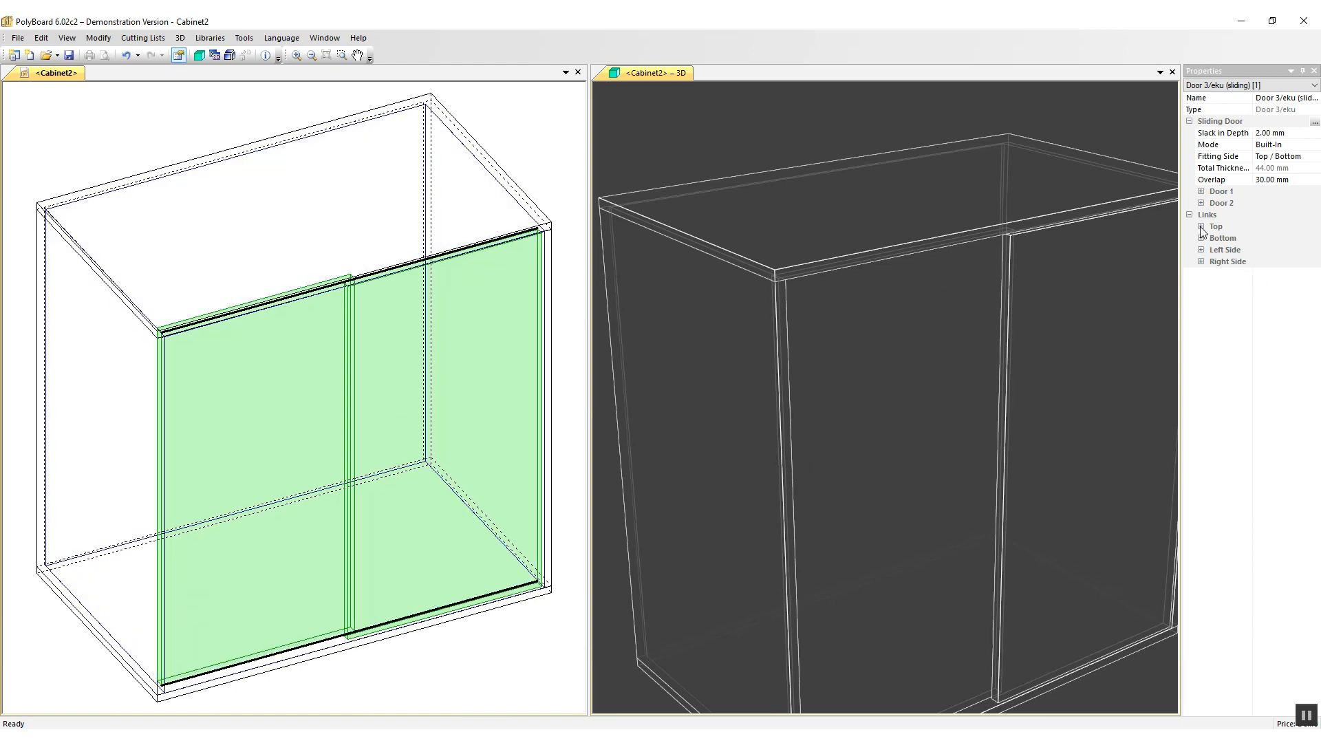
Check the doors' 5 mm top link recess and show the cabinet as exploded numbered panels
left_click(1200, 225)
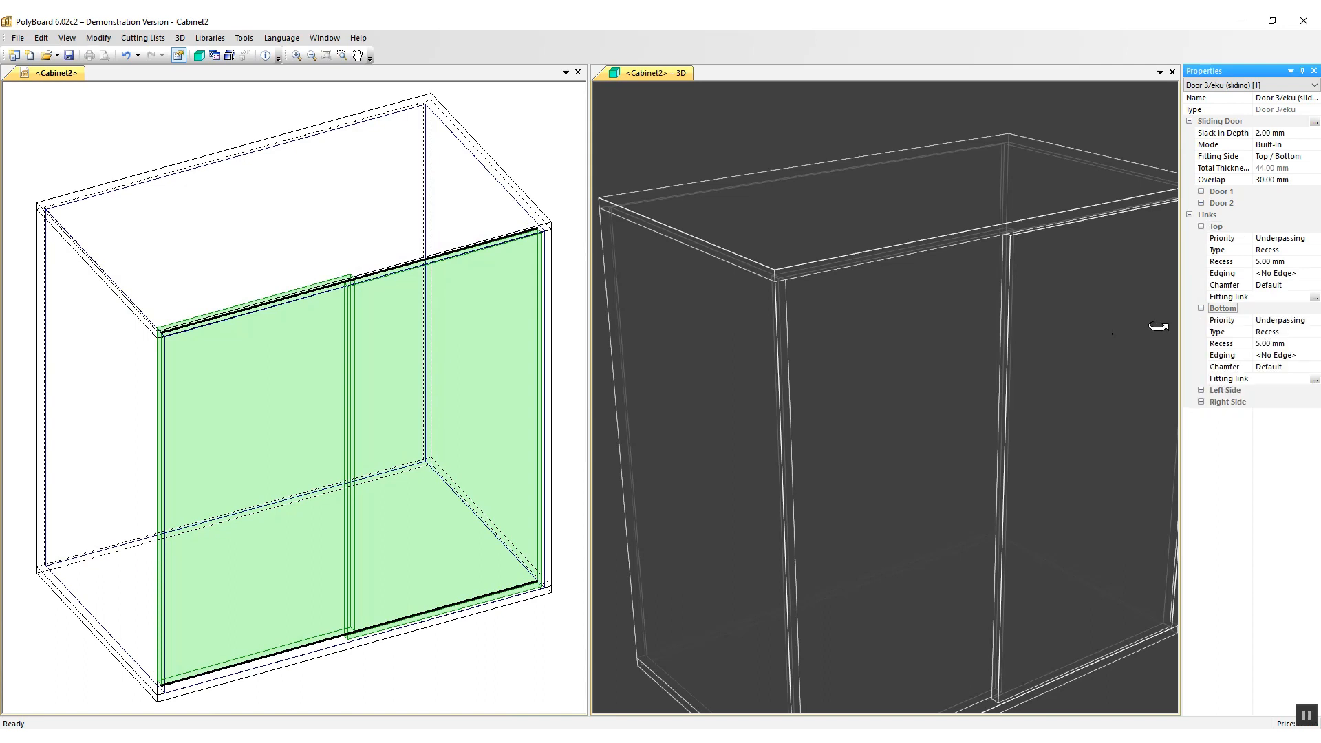
mouse_move(1285, 265)
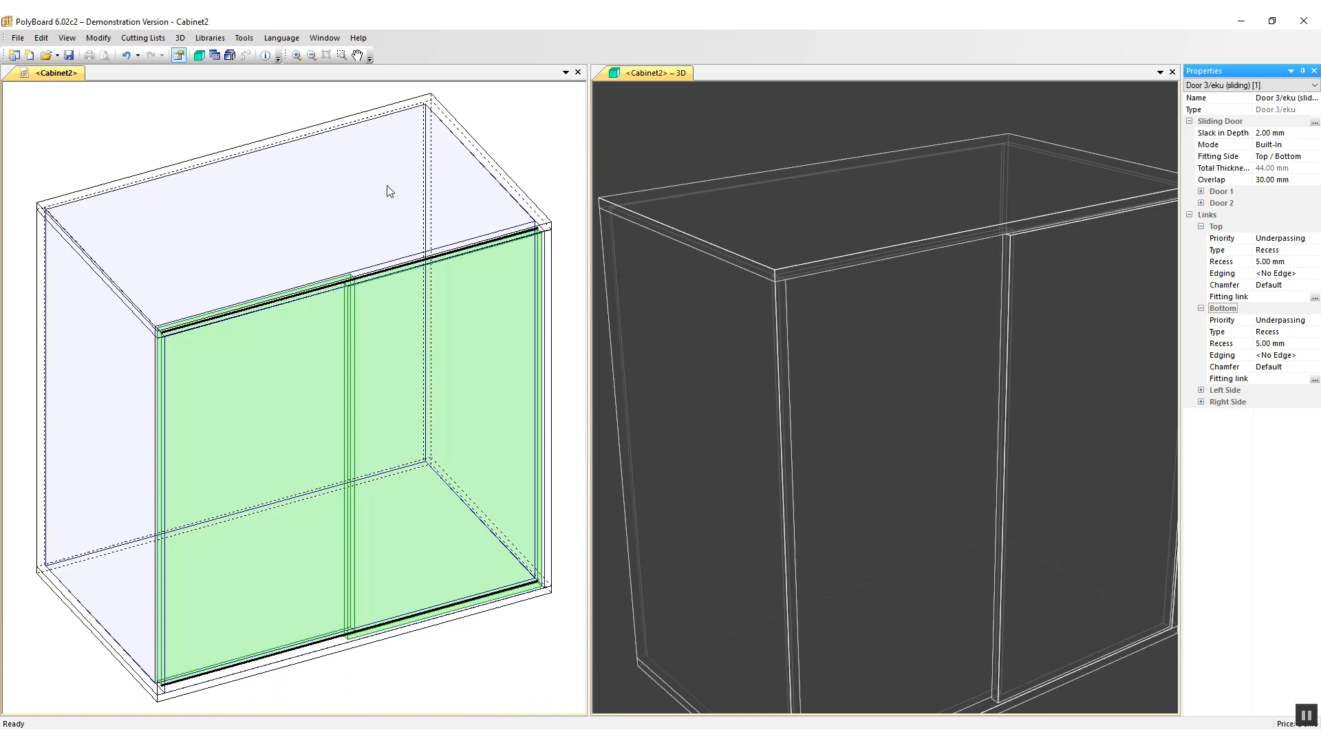
left_click(209, 39)
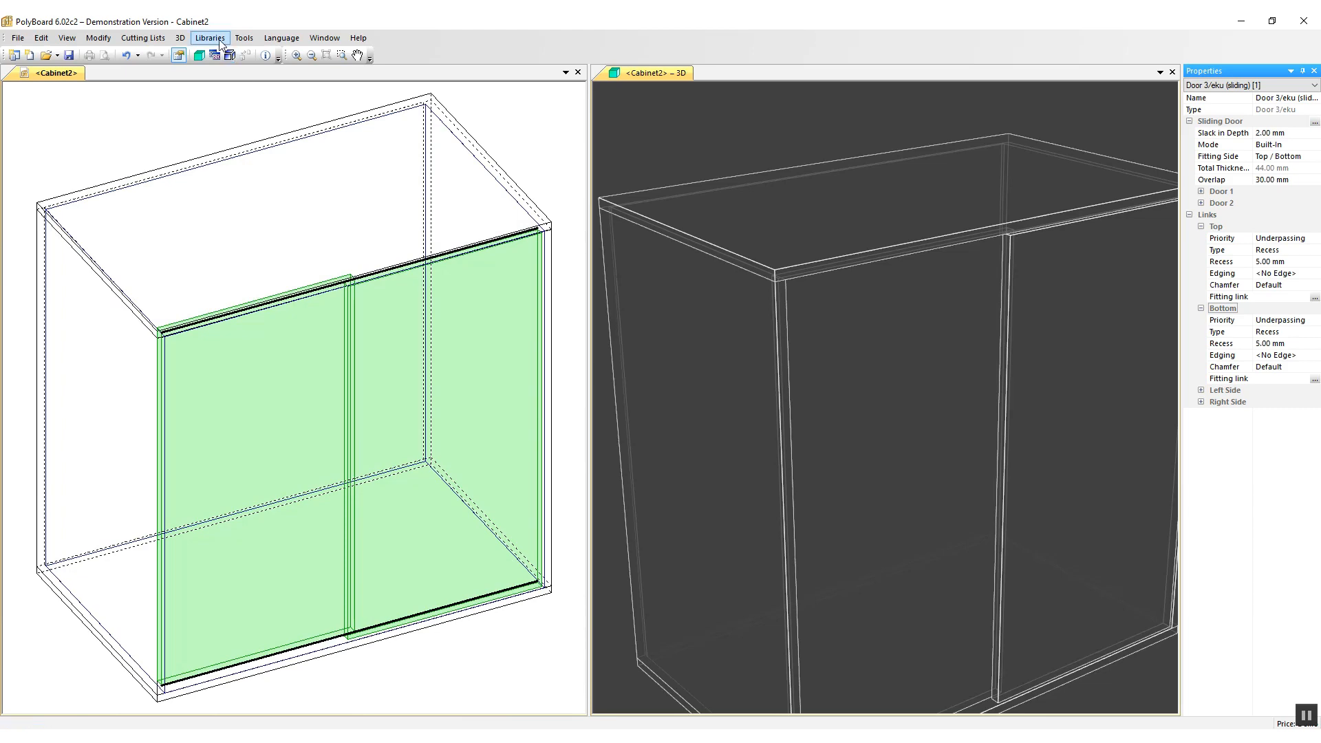
left_click(209, 37)
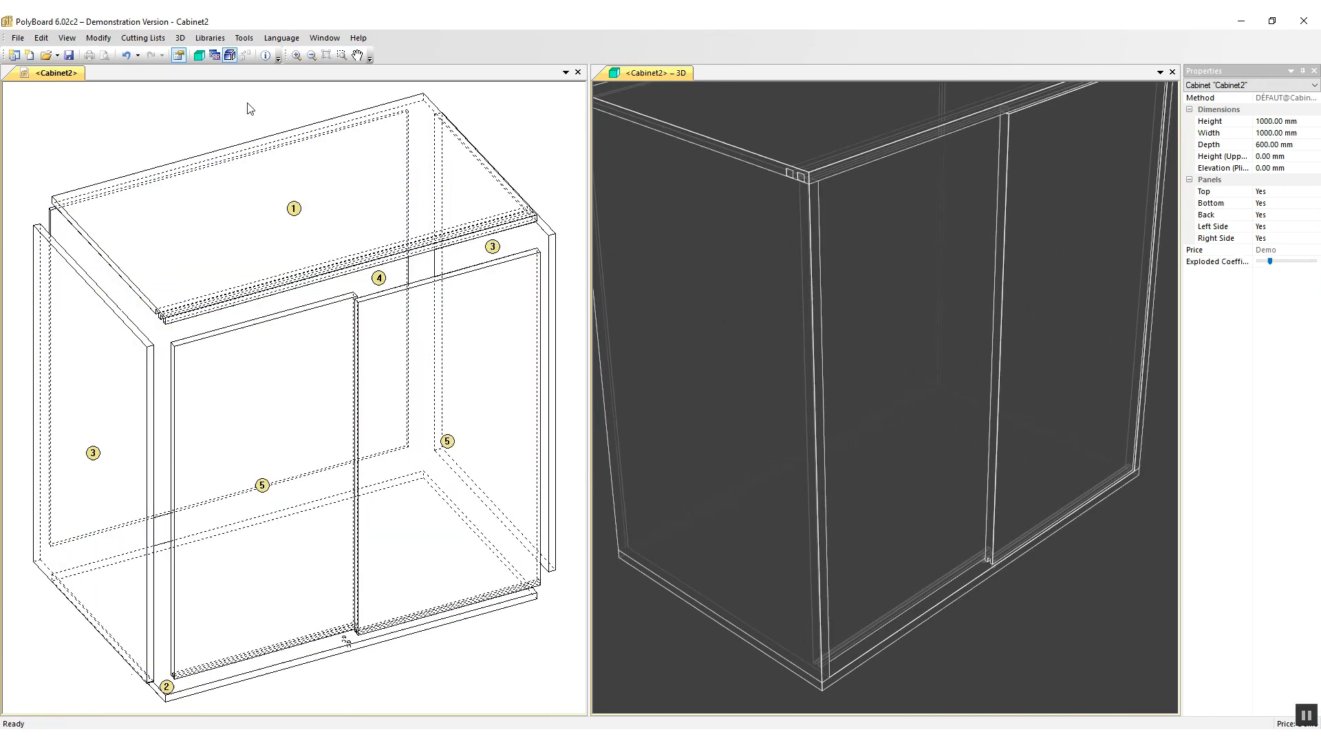
Apply the Eku Clipo/door library structure to the first sliding door, adding top roller drillings
left_click(262, 476)
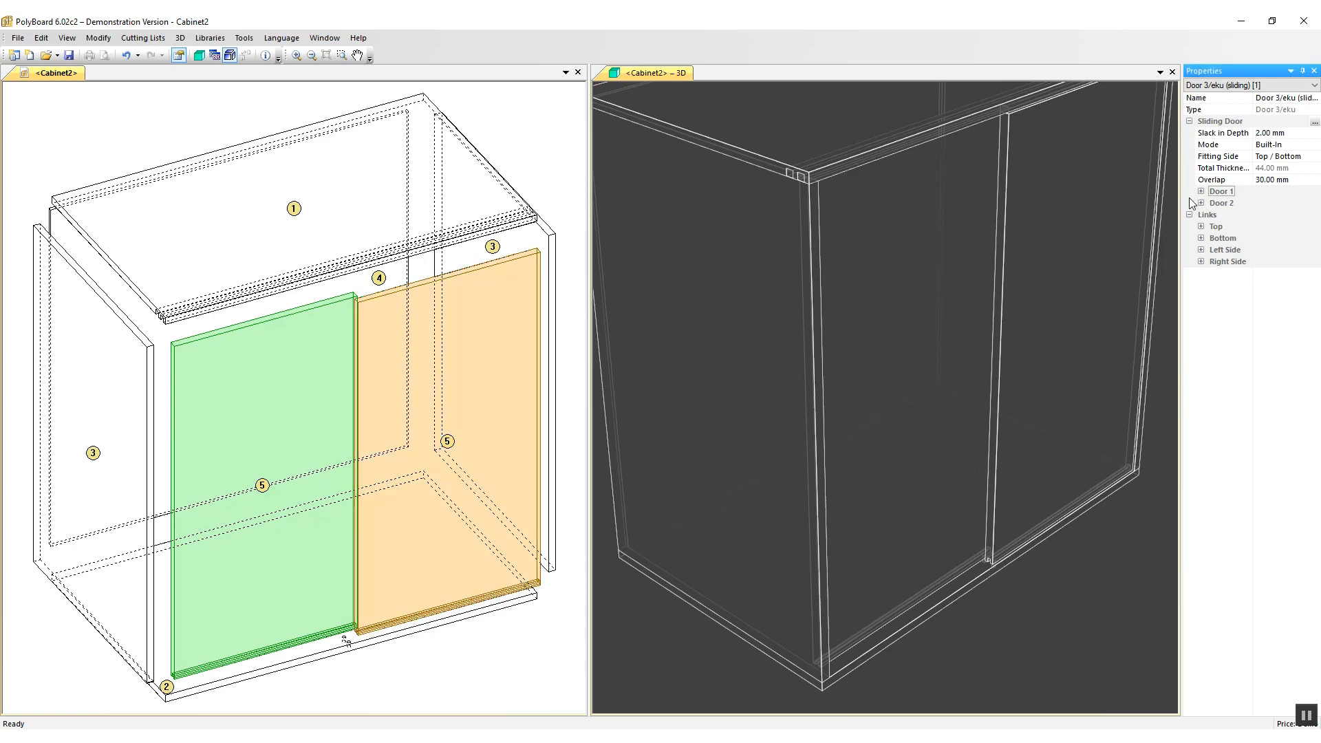
left_click(1199, 191)
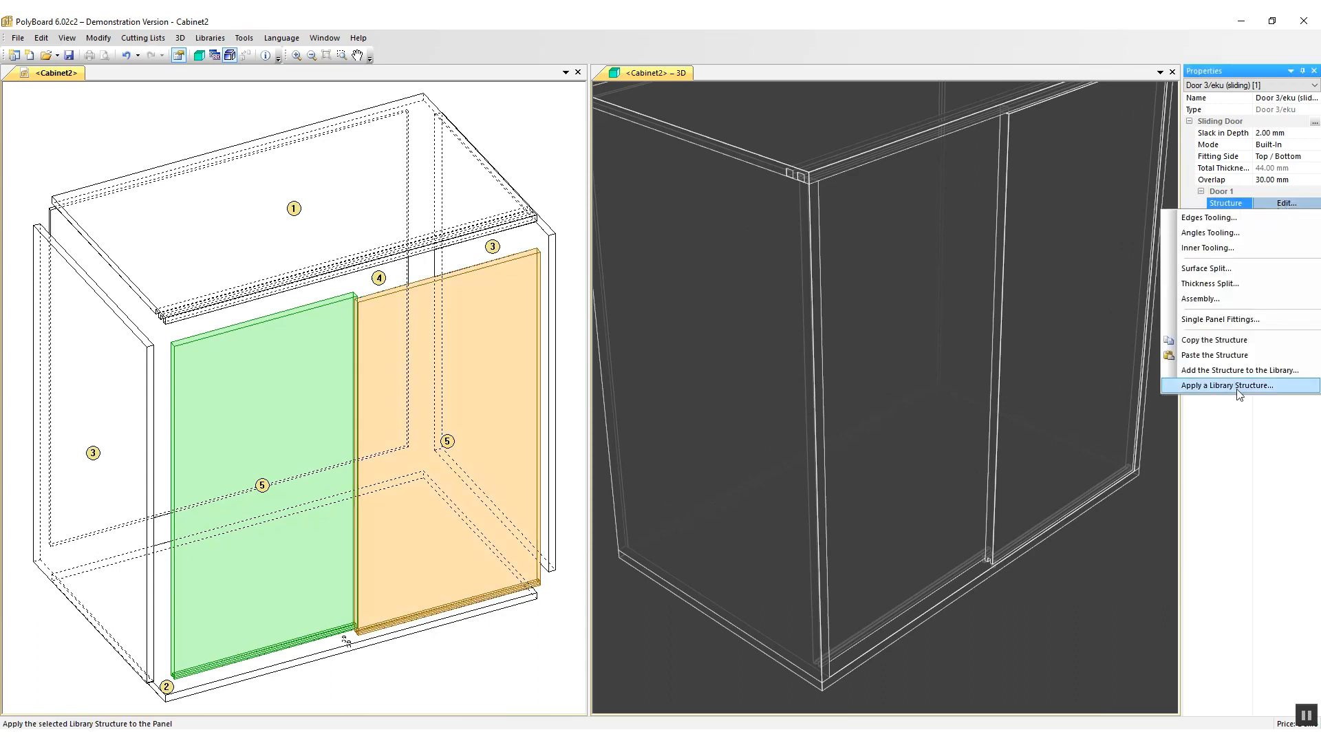
left_click(1231, 386)
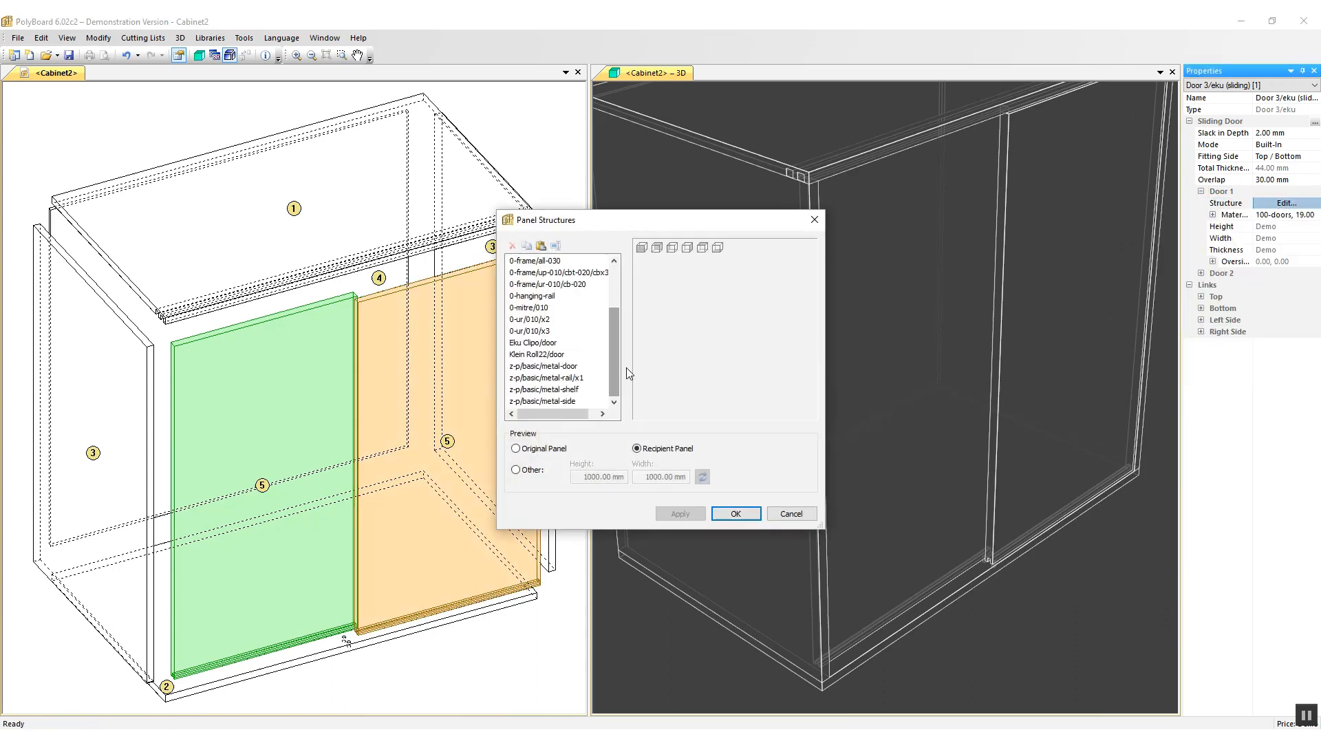
left_click(534, 341)
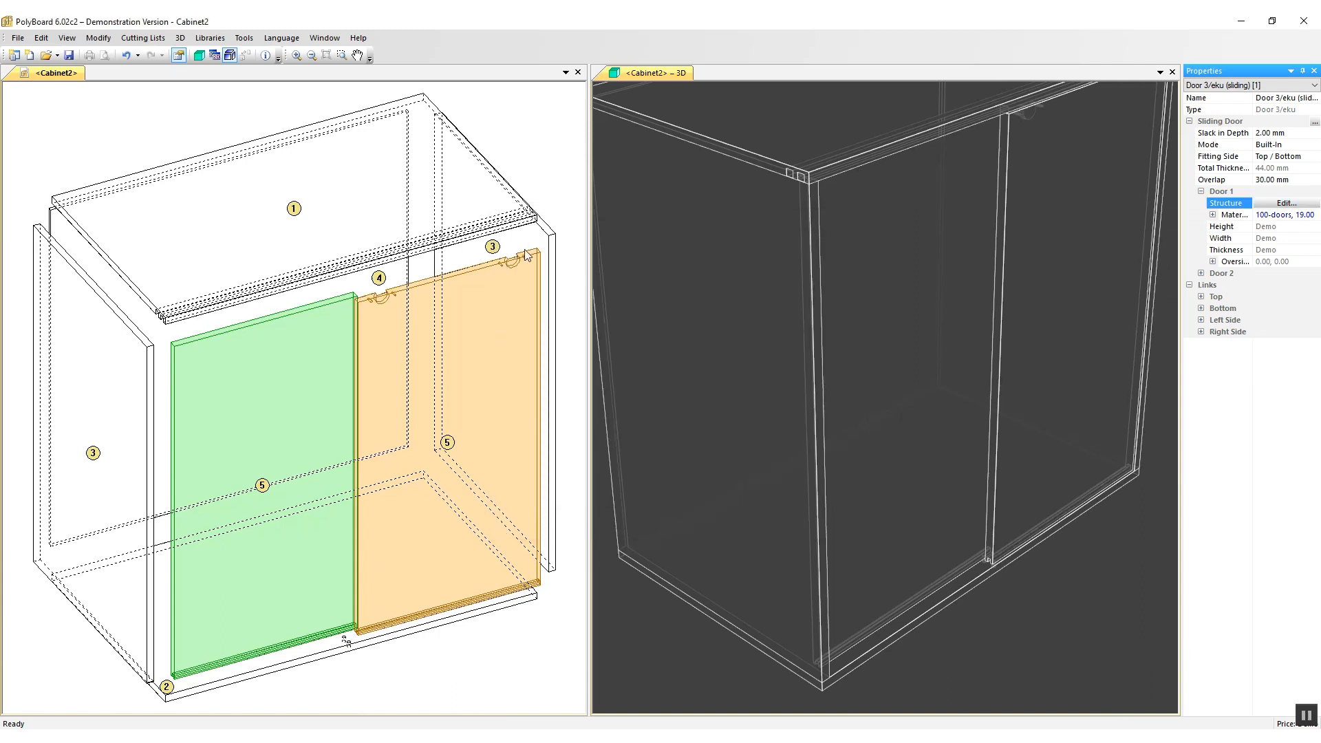
mouse_move(388, 317)
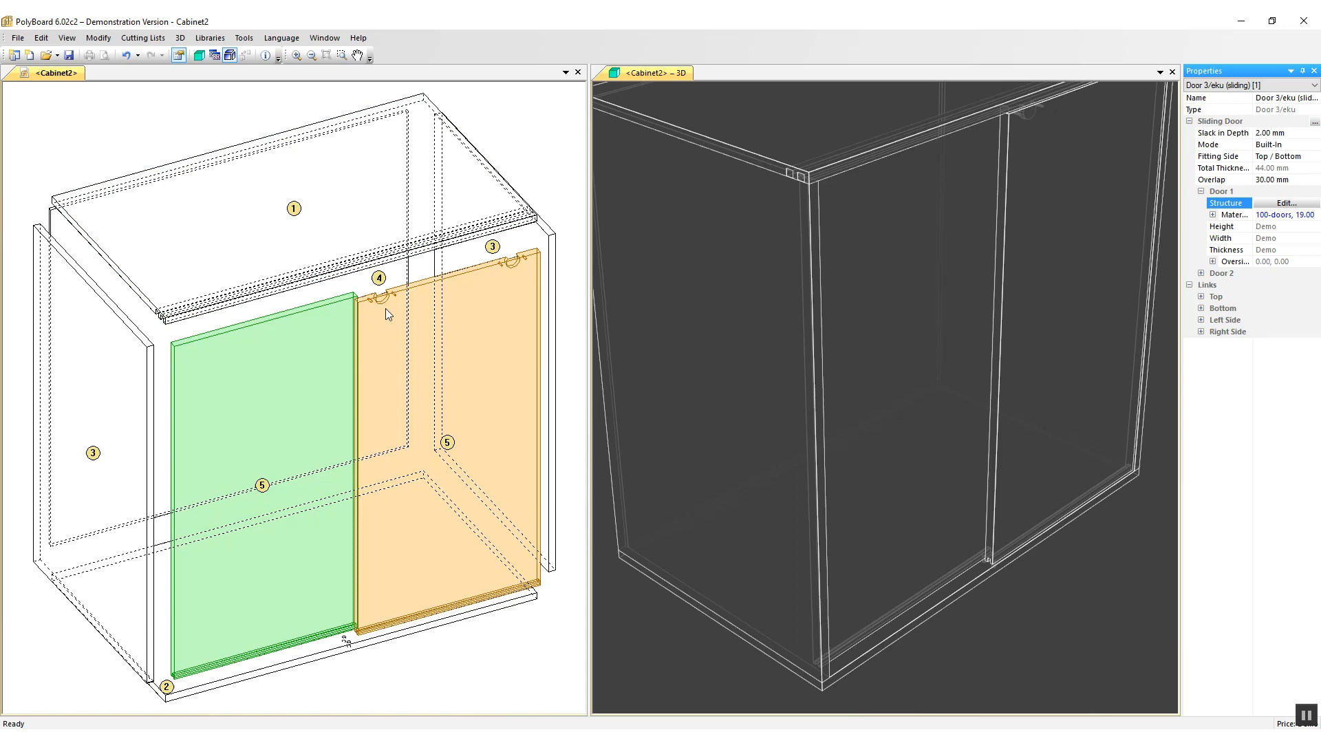
Copy the first door's structure onto the second Eku sliding door
right_click(388, 314)
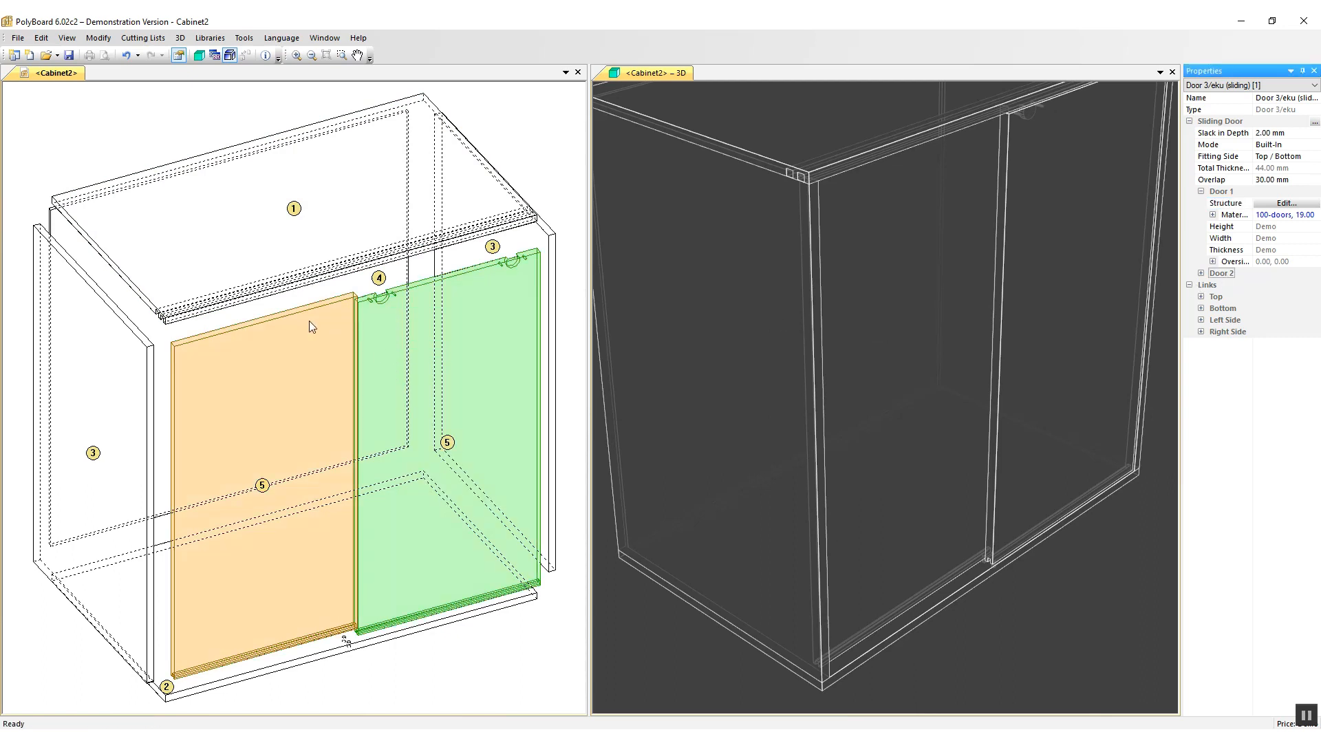
left_click(1201, 191)
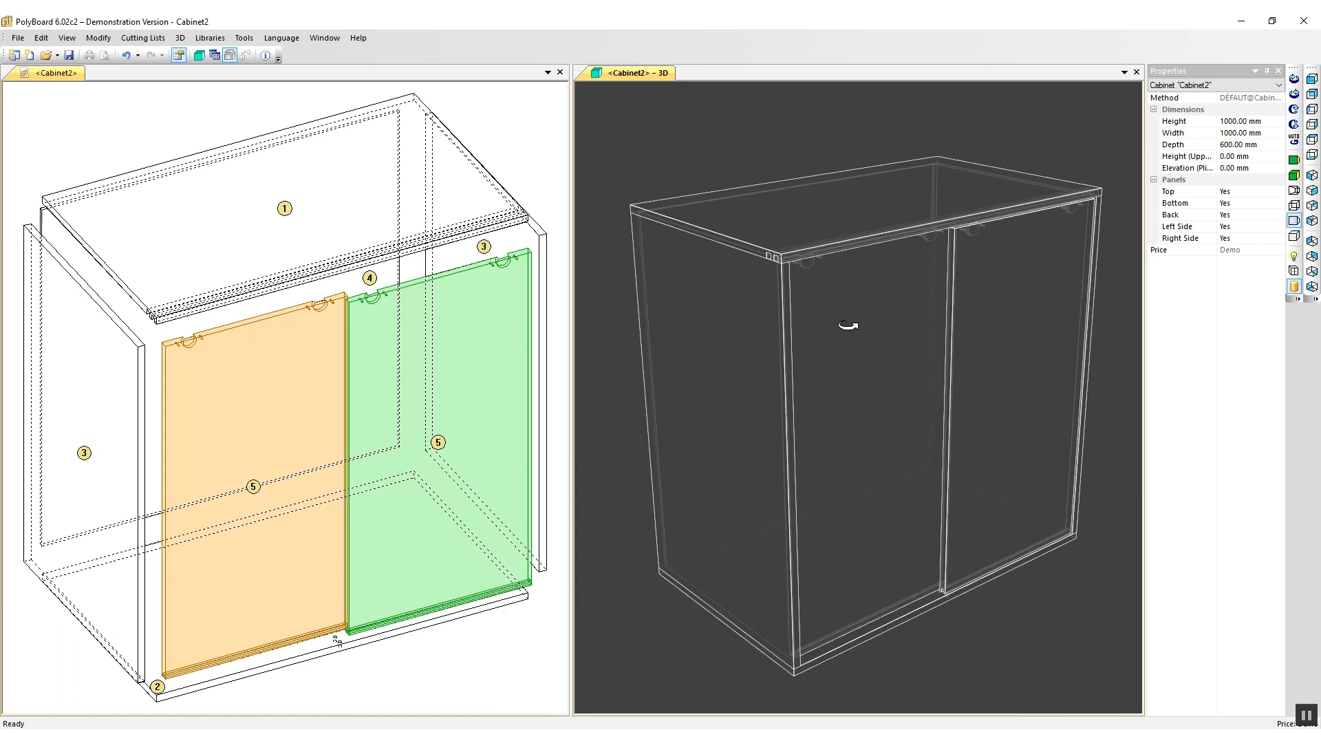
mouse_move(857, 357)
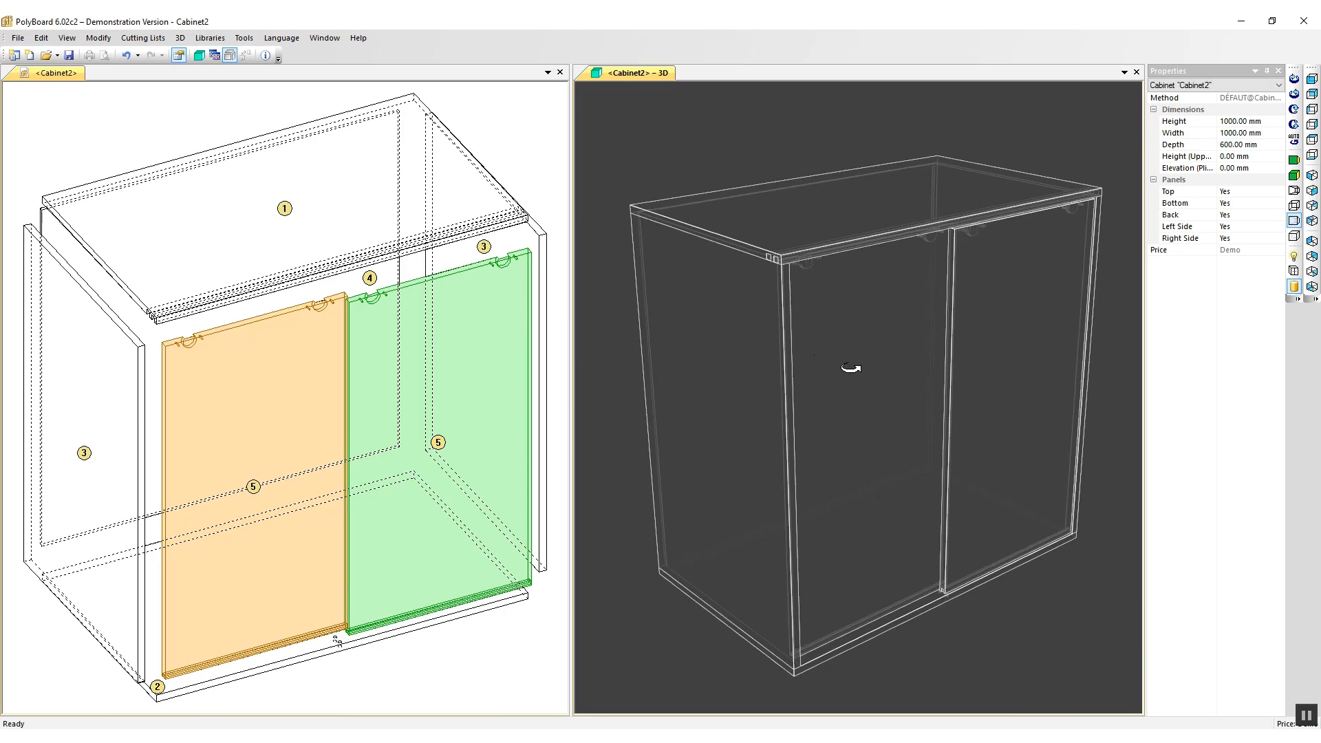
left_click_drag(850, 369, 829, 373)
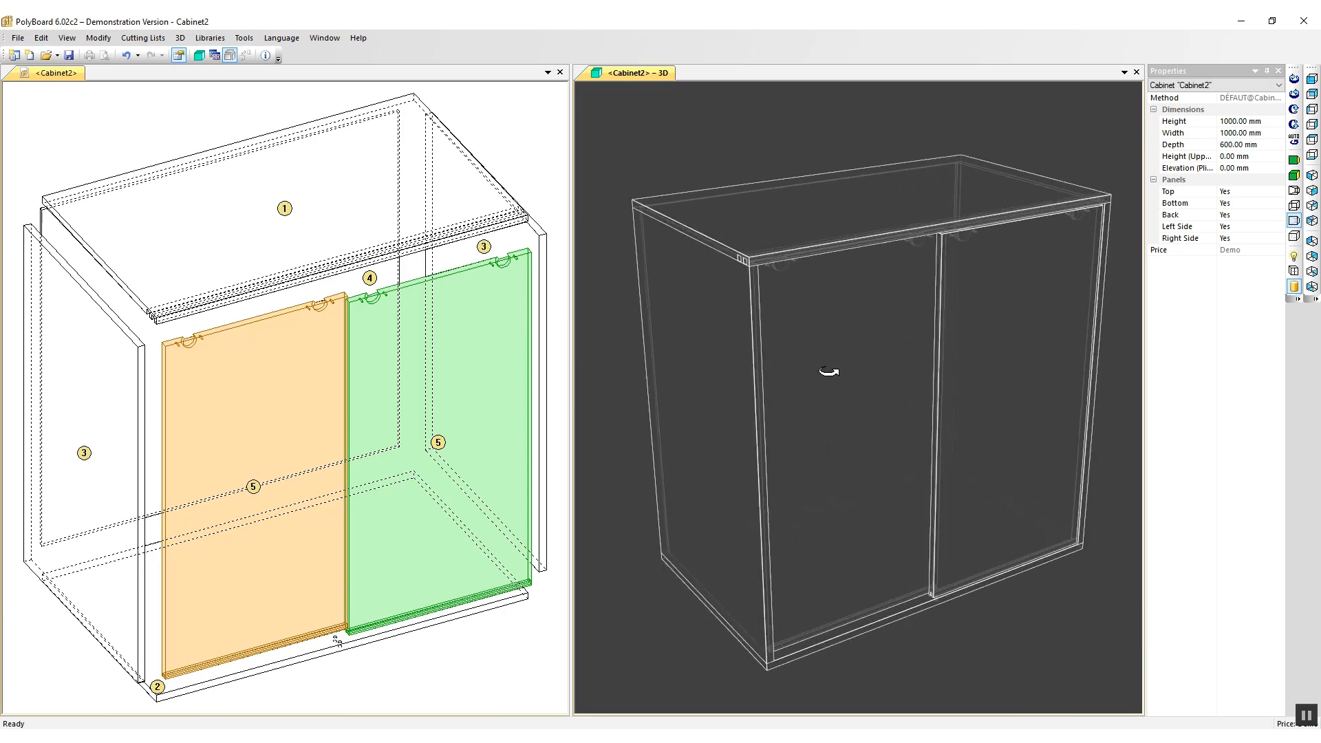